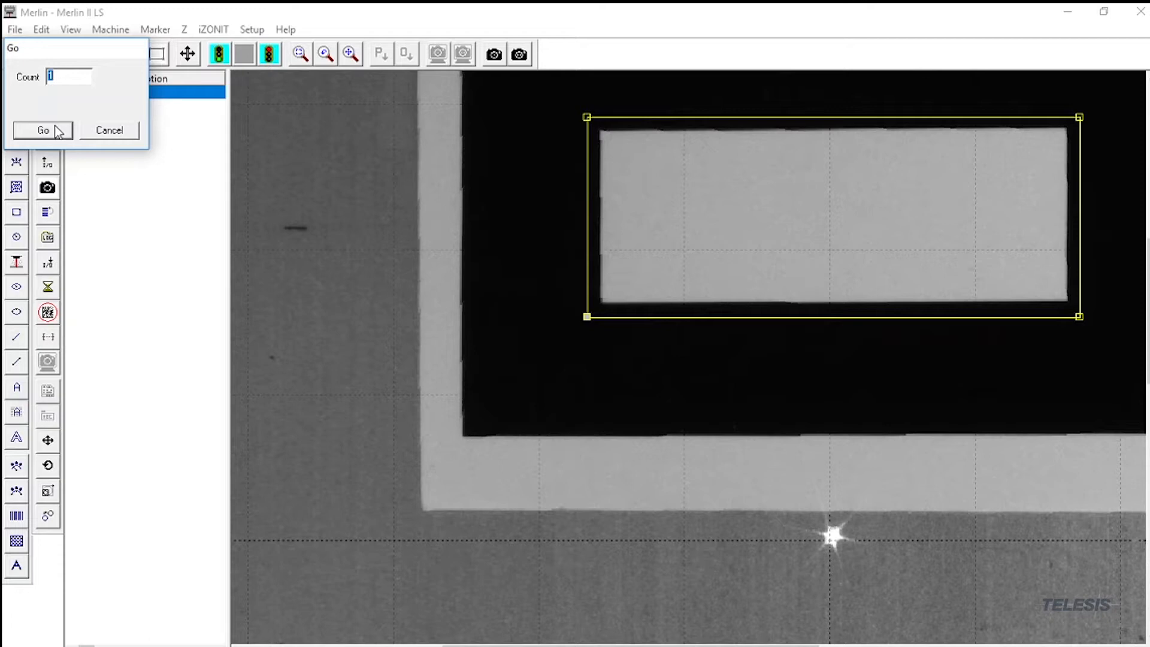
{"action": "mouse_move", "coordinate": [54, 127]}
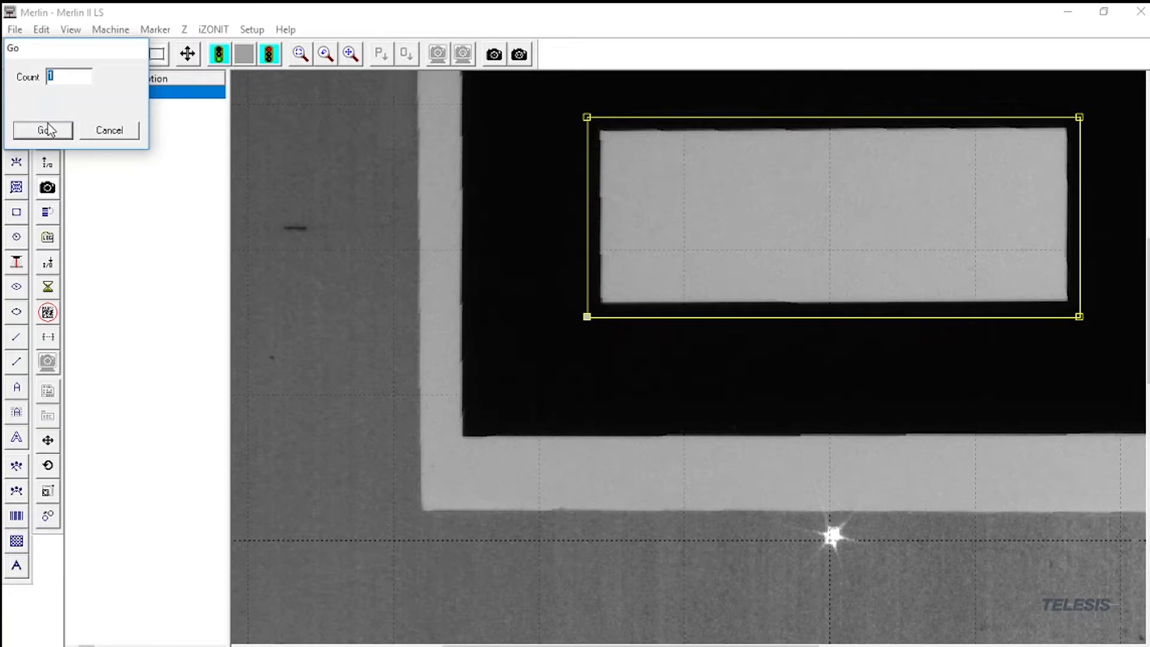
Run the job once with Count 1 so the camera captures the part
{"action": "left_click", "coordinate": [42, 129]}
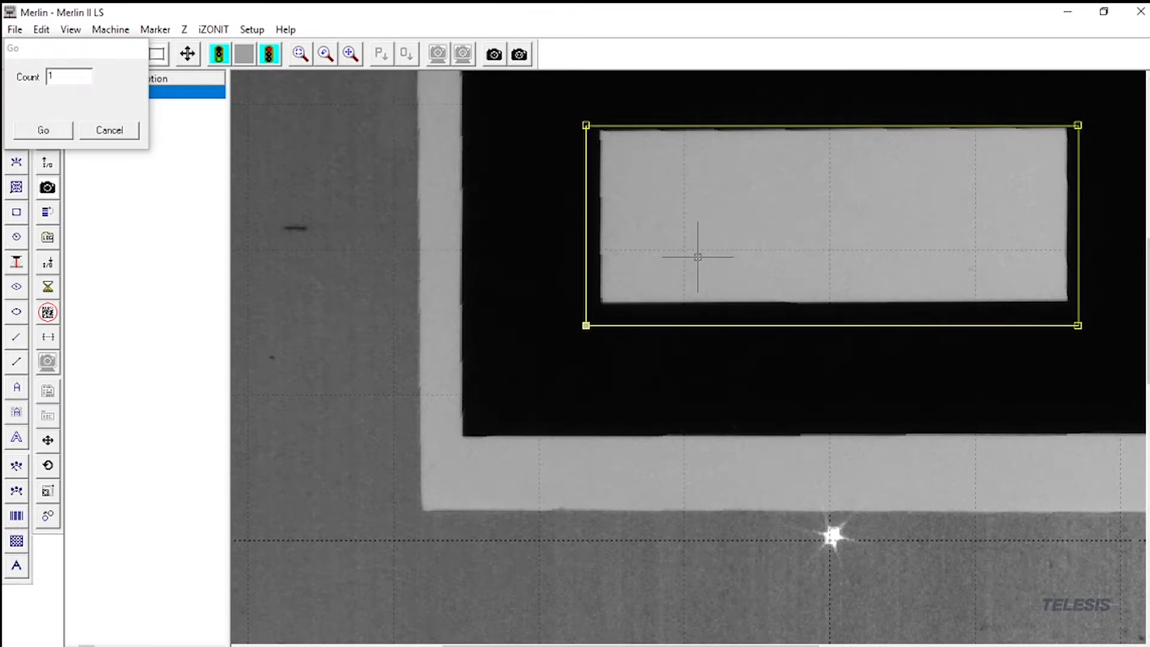
Dismiss the Go prompt to finish the run and refresh the camera image
{"action": "left_click", "coordinate": [42, 130]}
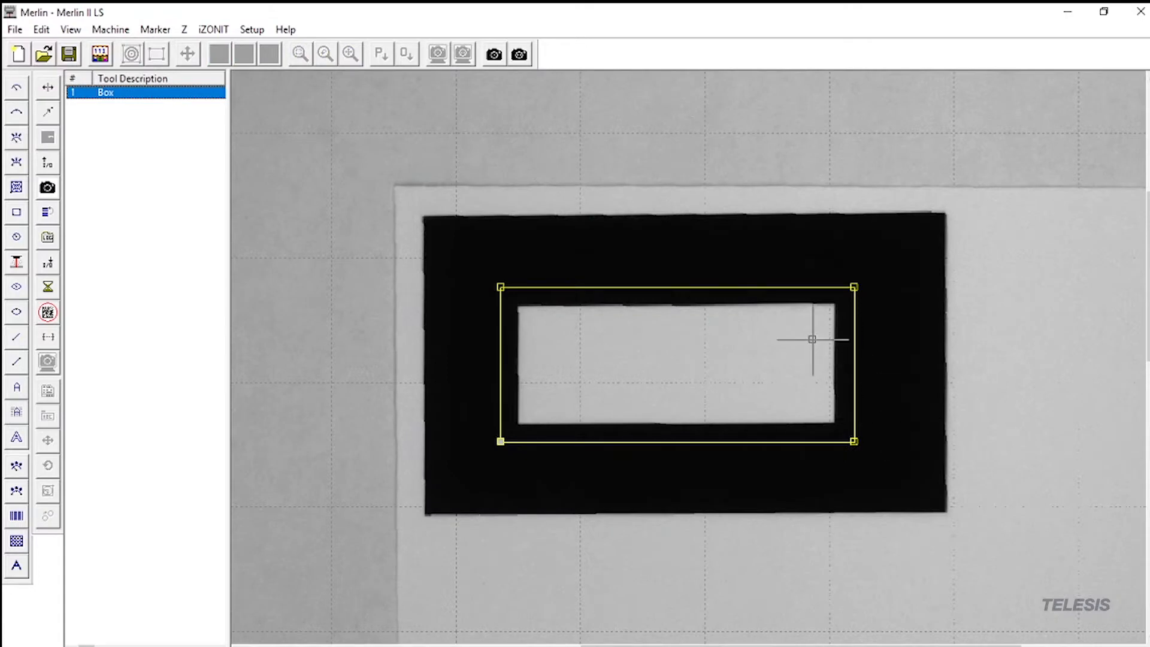
{"action": "mouse_move", "coordinate": [367, 99]}
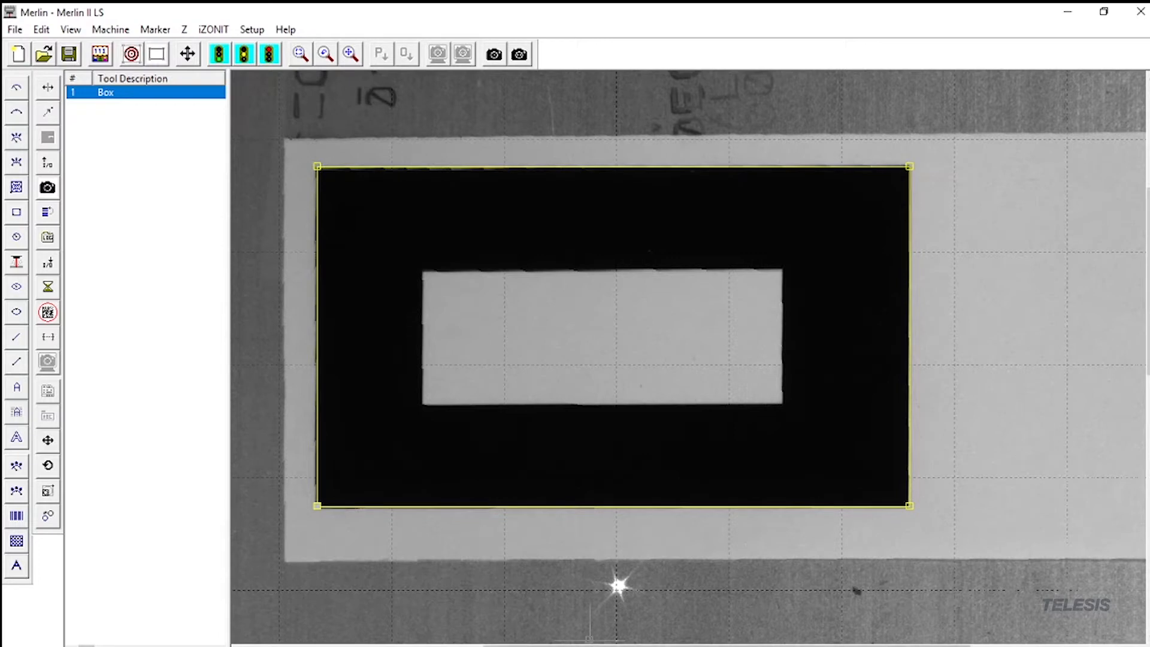
Read the Box tool's size, 2.63 wide by 1.51 high, from its properties
{"action": "double_click", "coordinate": [105, 93]}
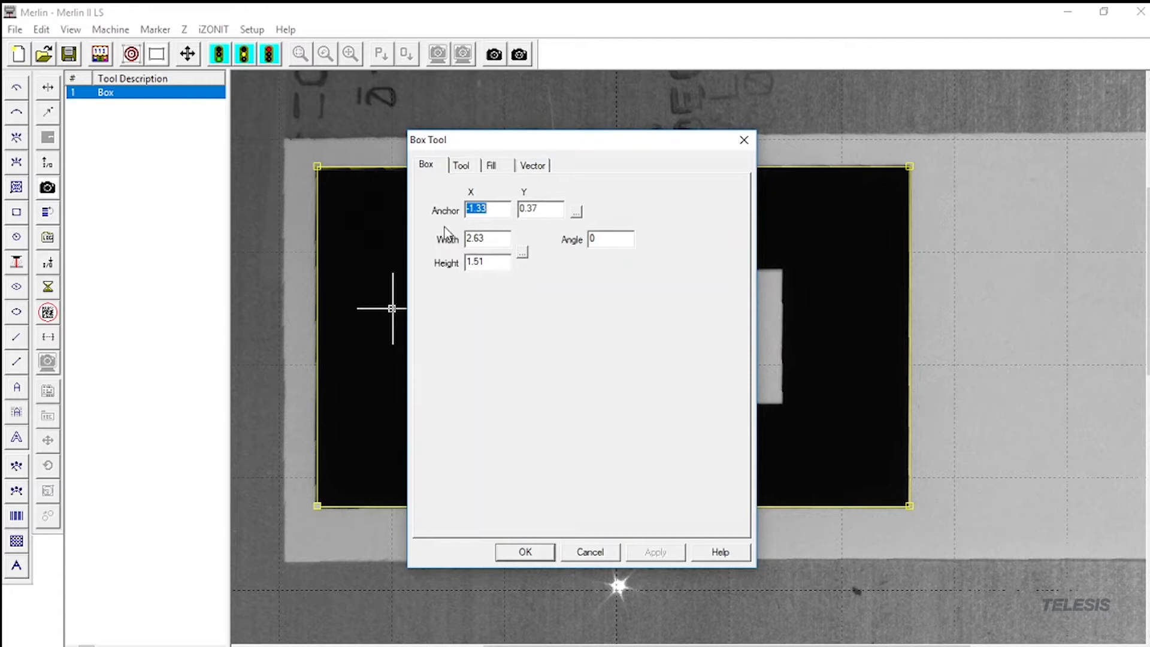
{"action": "mouse_move", "coordinate": [450, 288]}
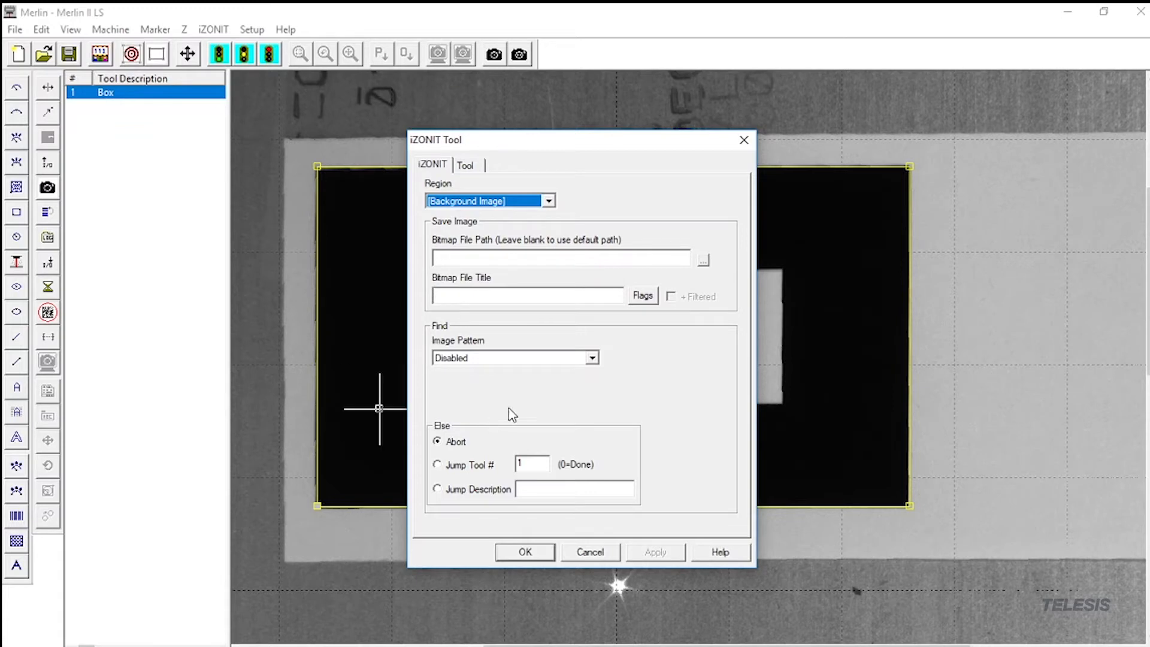
Set the finder's Image Pattern to Rectangle with limits 2.53×1.41 to 2.73×1.61
{"action": "left_click", "coordinate": [592, 357]}
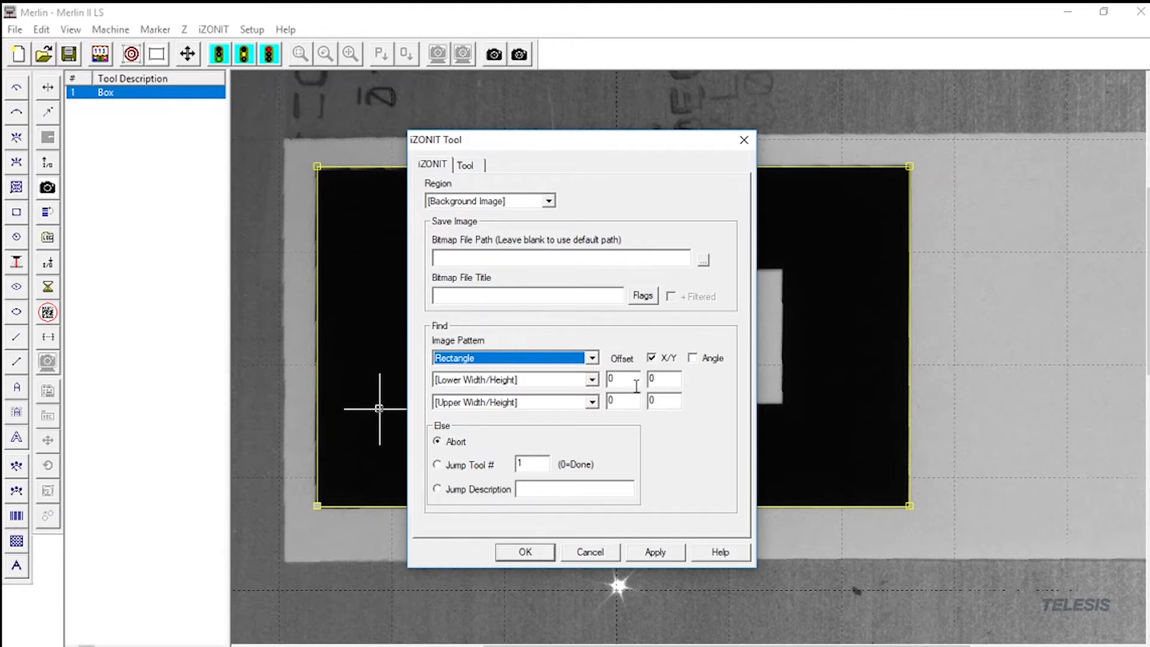
{"action": "type", "text": "2.53"}
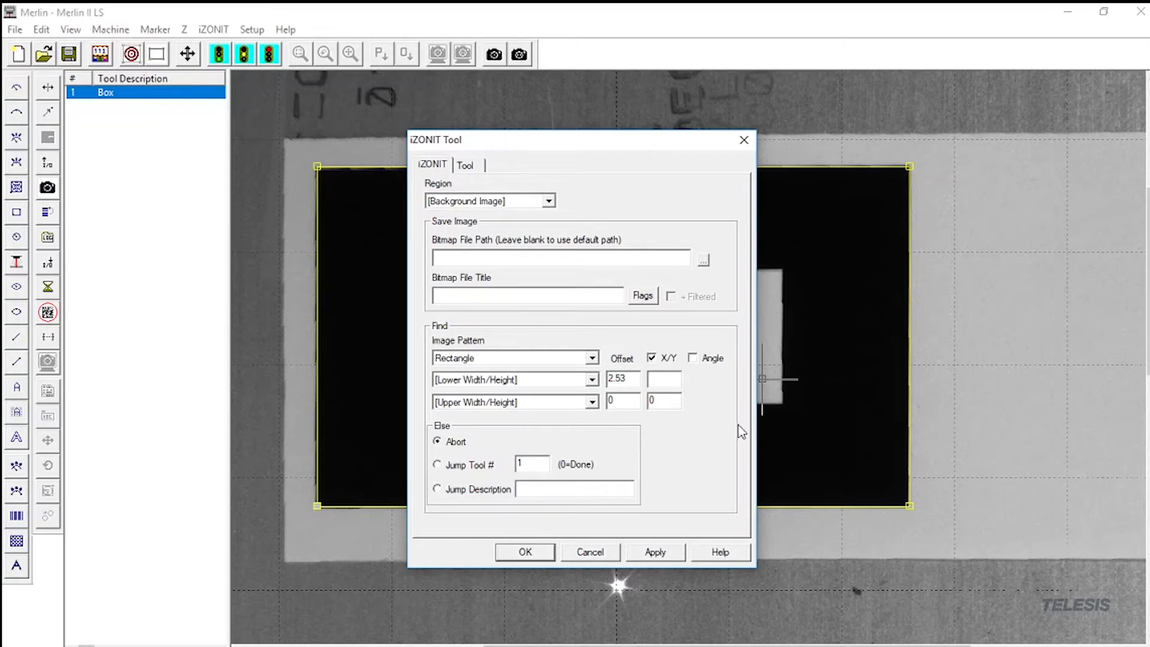
{"action": "type", "text": "1"}
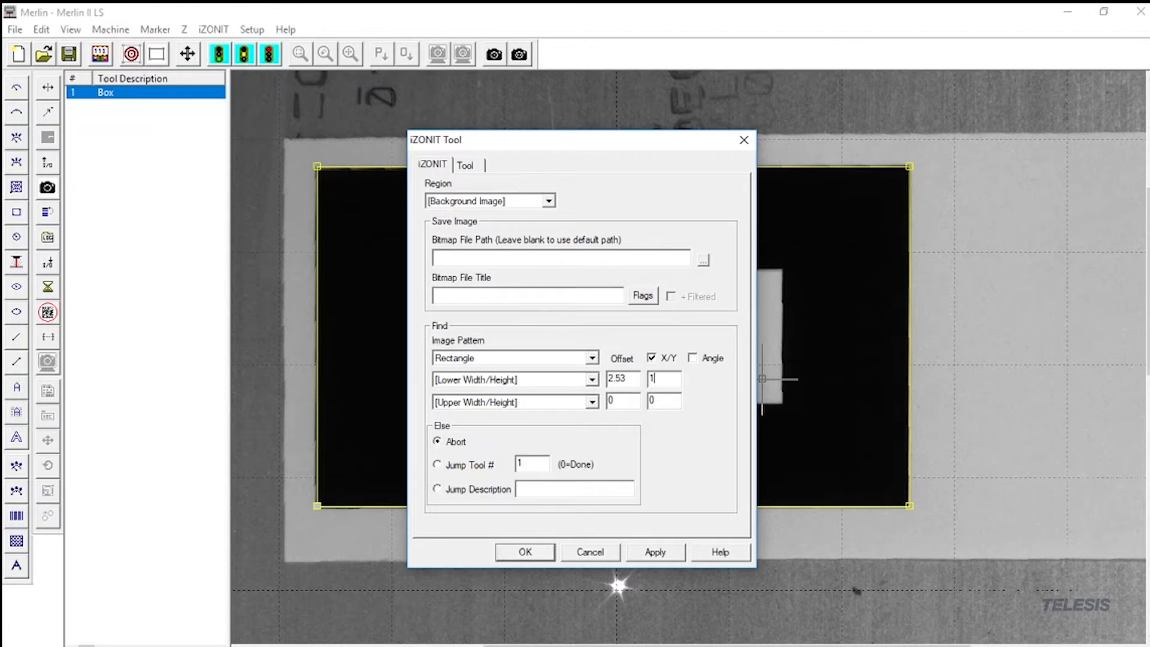
{"action": "type", "text": ".5"}
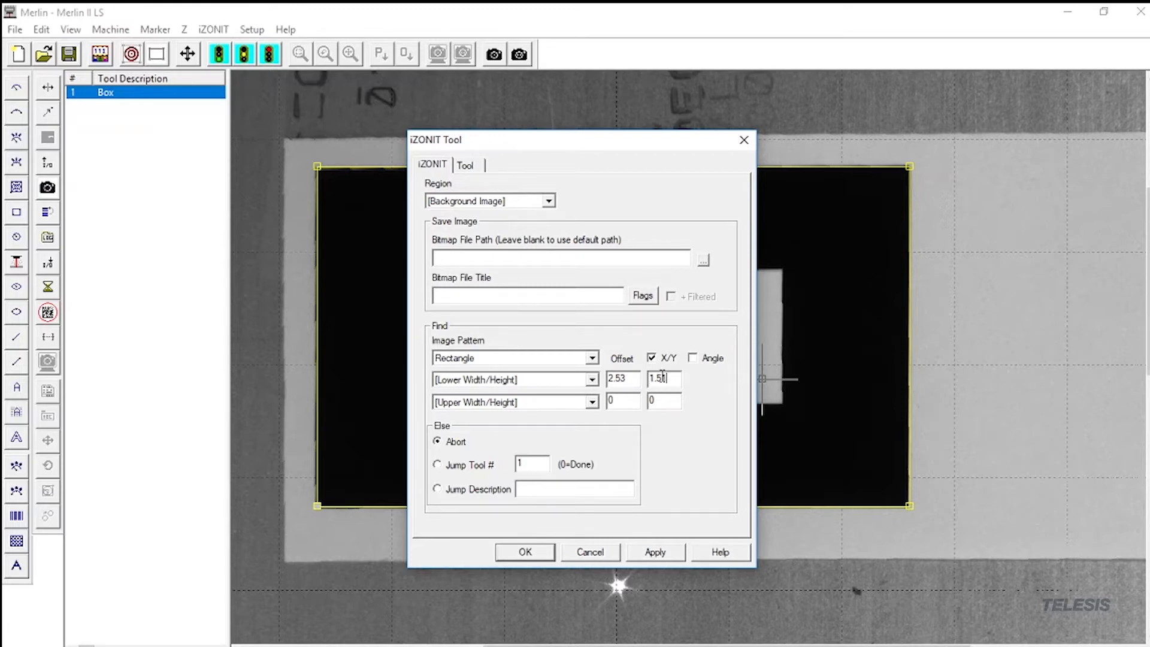
{"action": "type", "text": "1.41"}
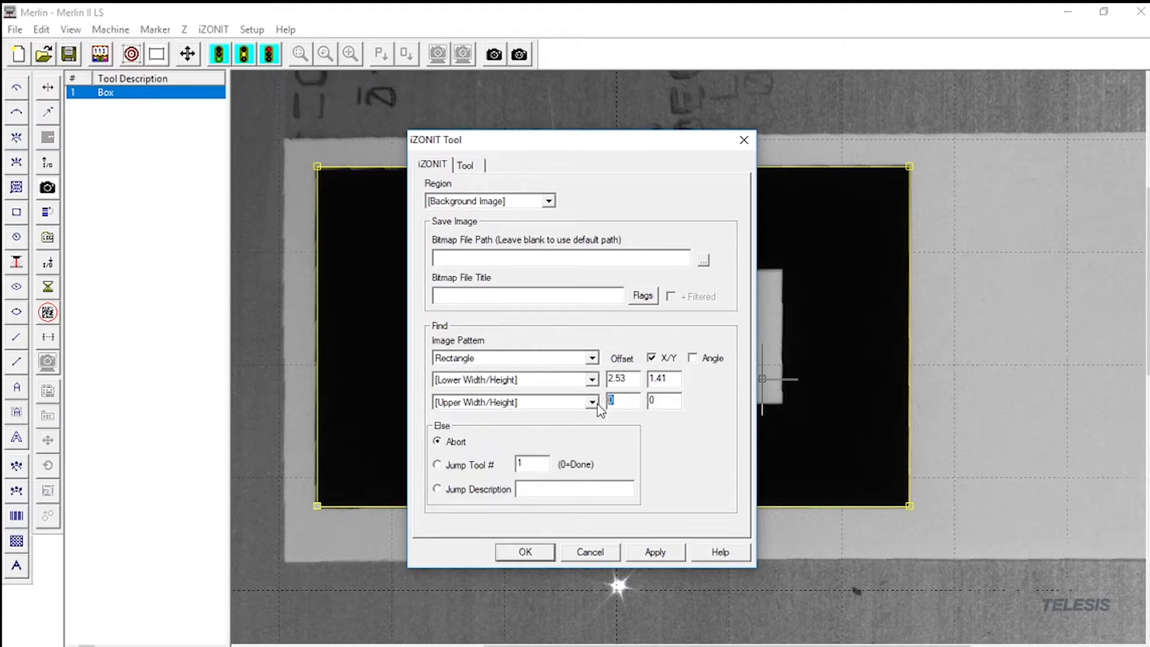
{"action": "type", "text": "6"}
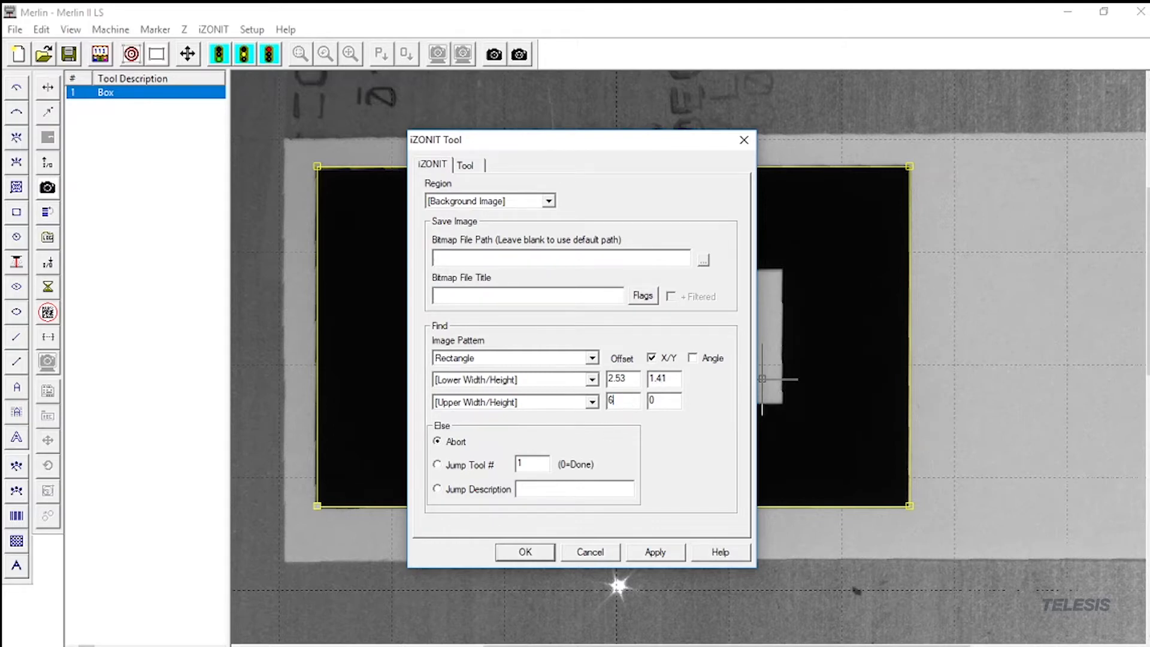
{"action": "type", "text": "2.63"}
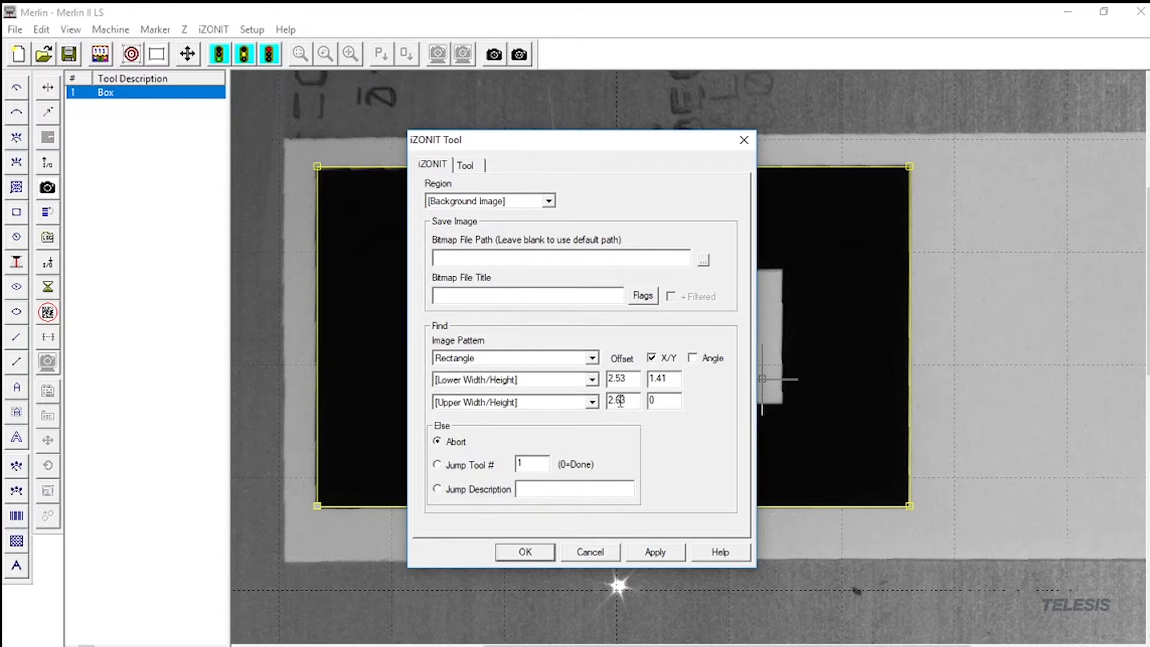
{"action": "type", "text": "2.7"}
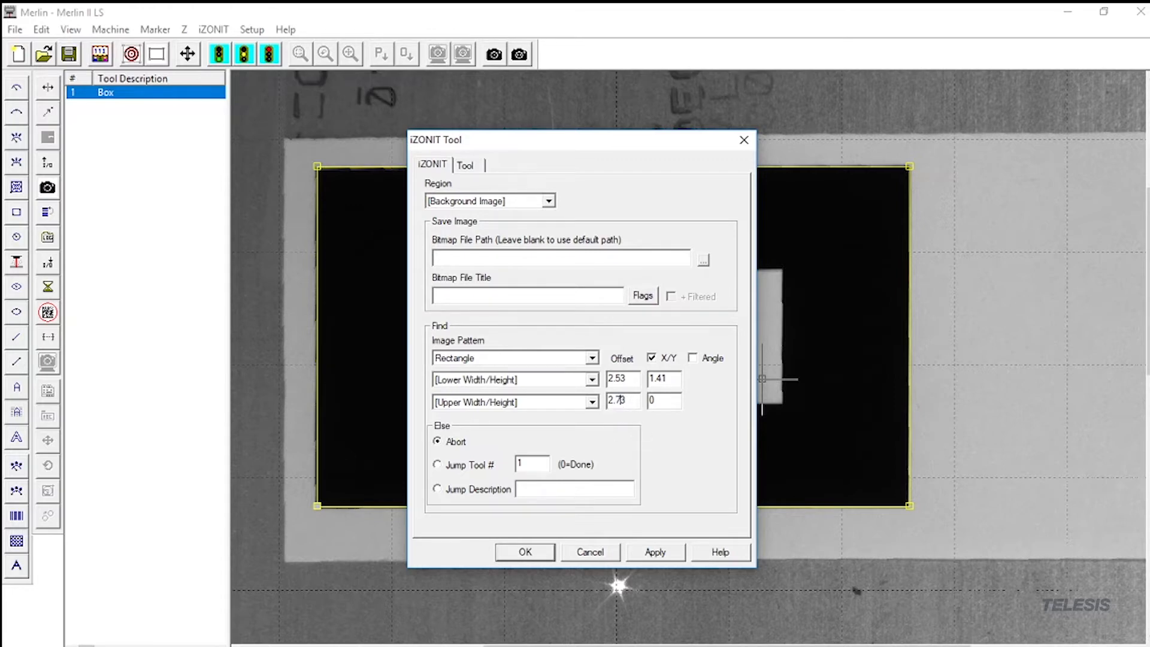
{"action": "left_click", "coordinate": [663, 400]}
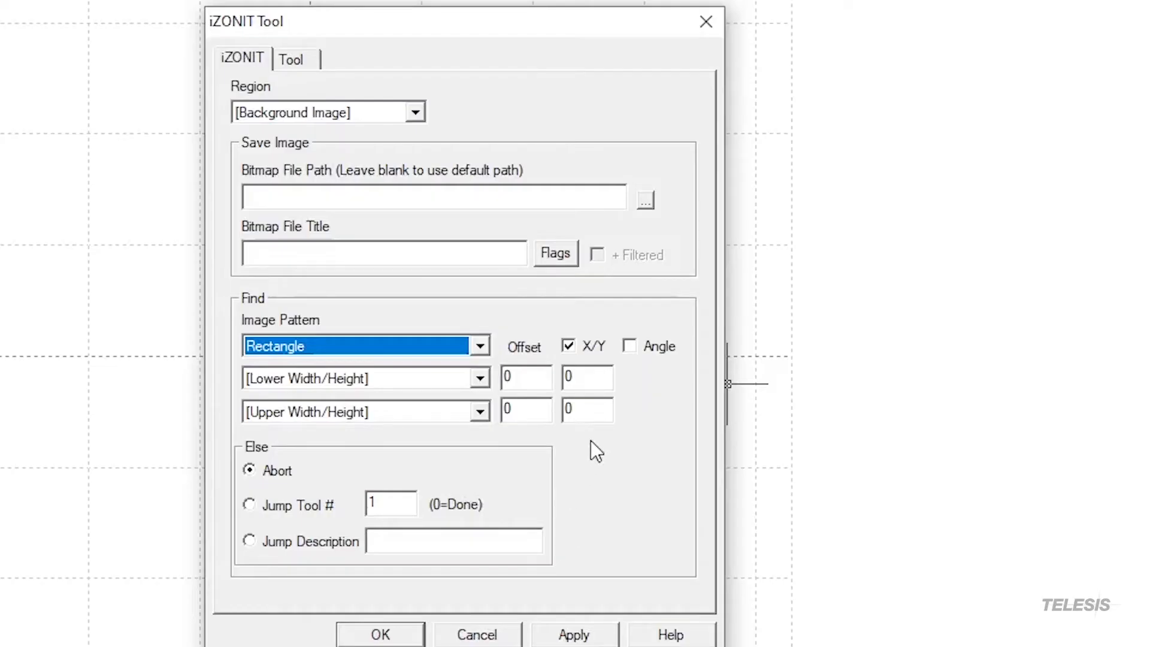
{"action": "mouse_move", "coordinate": [618, 349]}
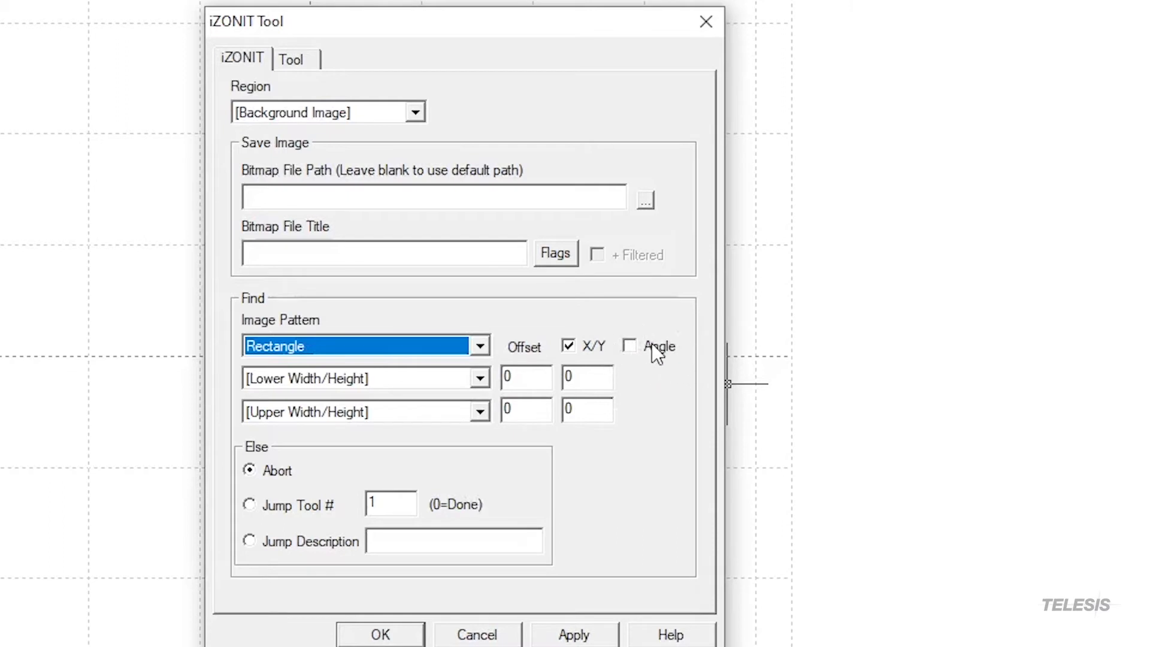
{"action": "left_click", "coordinate": [629, 347]}
{"action": "type", "text": "1.6"}
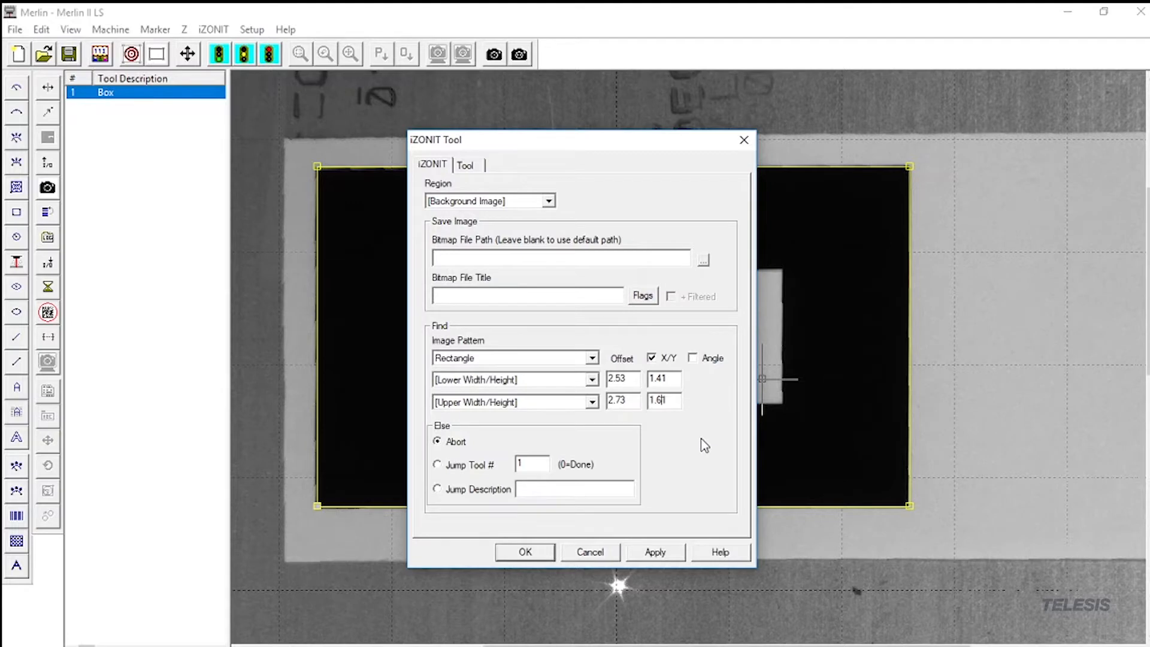
{"action": "mouse_move", "coordinate": [647, 554]}
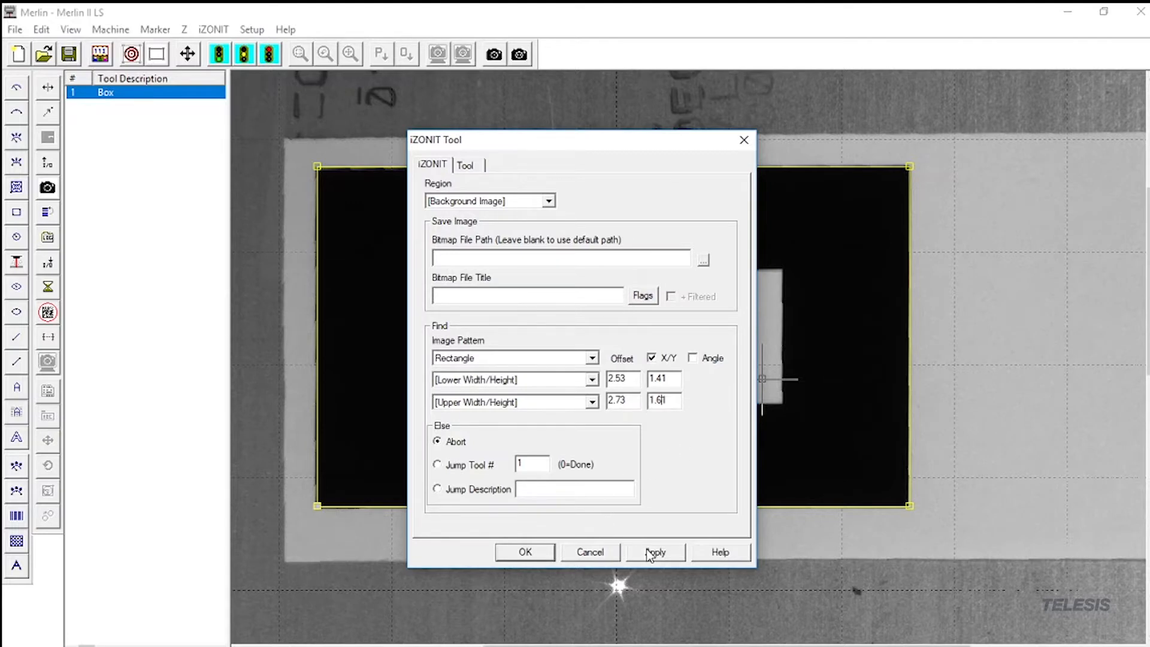
Apply the rectangle size limits and confirm the iZONIT tool settings
{"action": "left_click", "coordinate": [653, 551]}
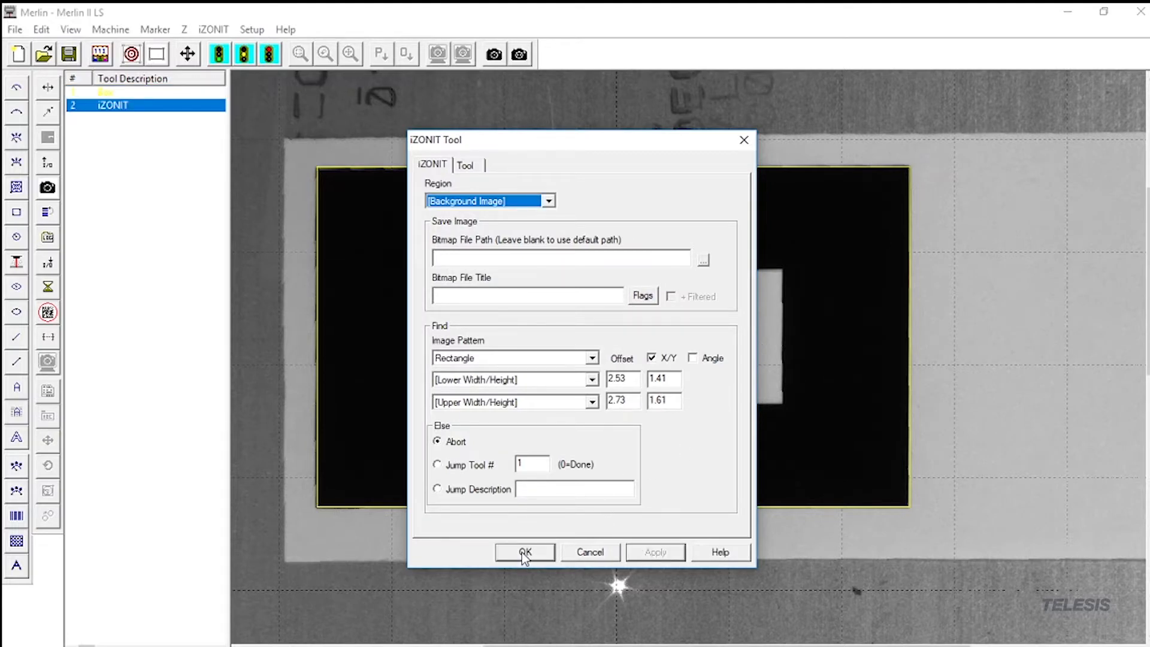
{"action": "left_click", "coordinate": [525, 551]}
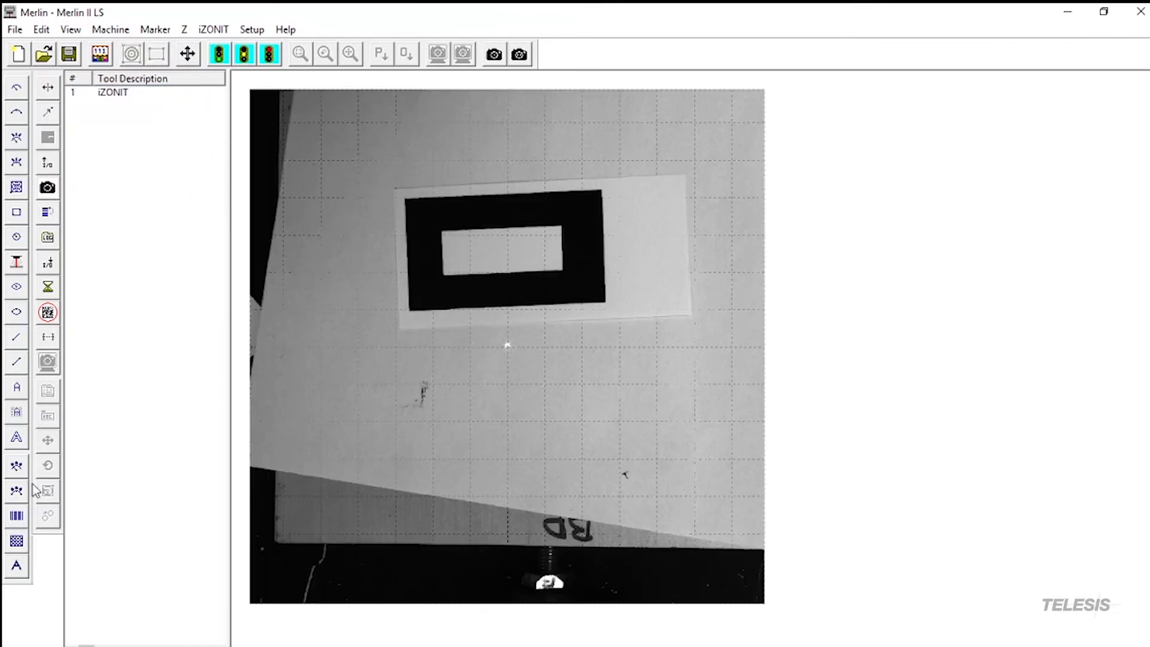
{"action": "mouse_move", "coordinate": [15, 563]}
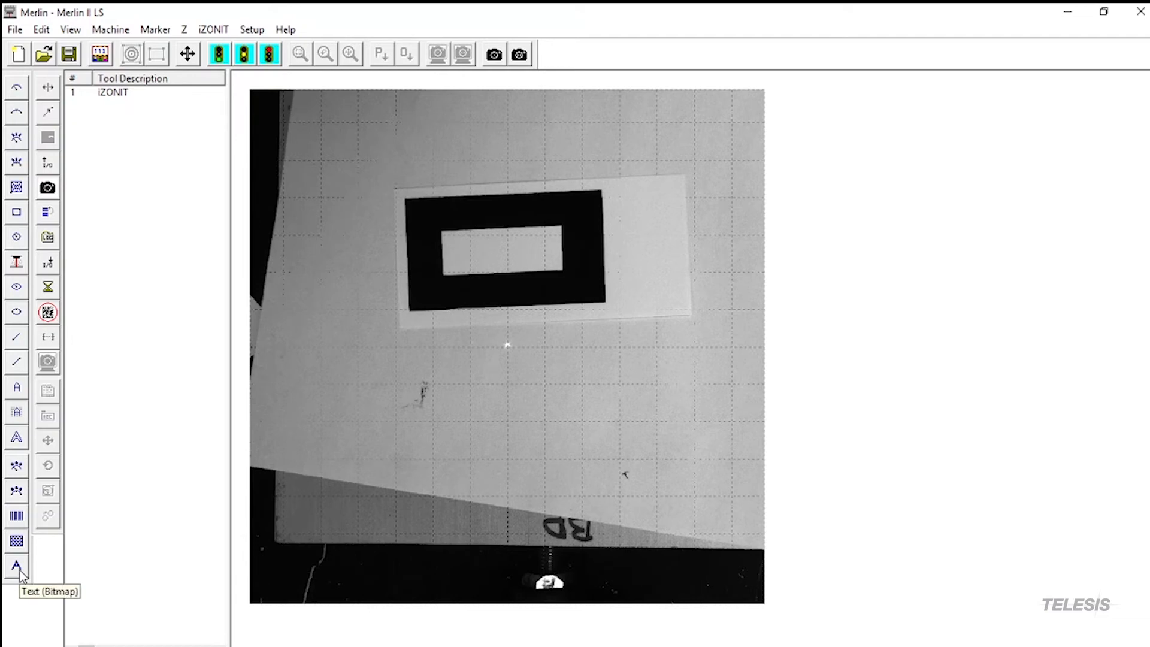
Add a Text Bitmap tool reading 'Telesis Izonit' to the job
{"action": "left_click", "coordinate": [15, 563]}
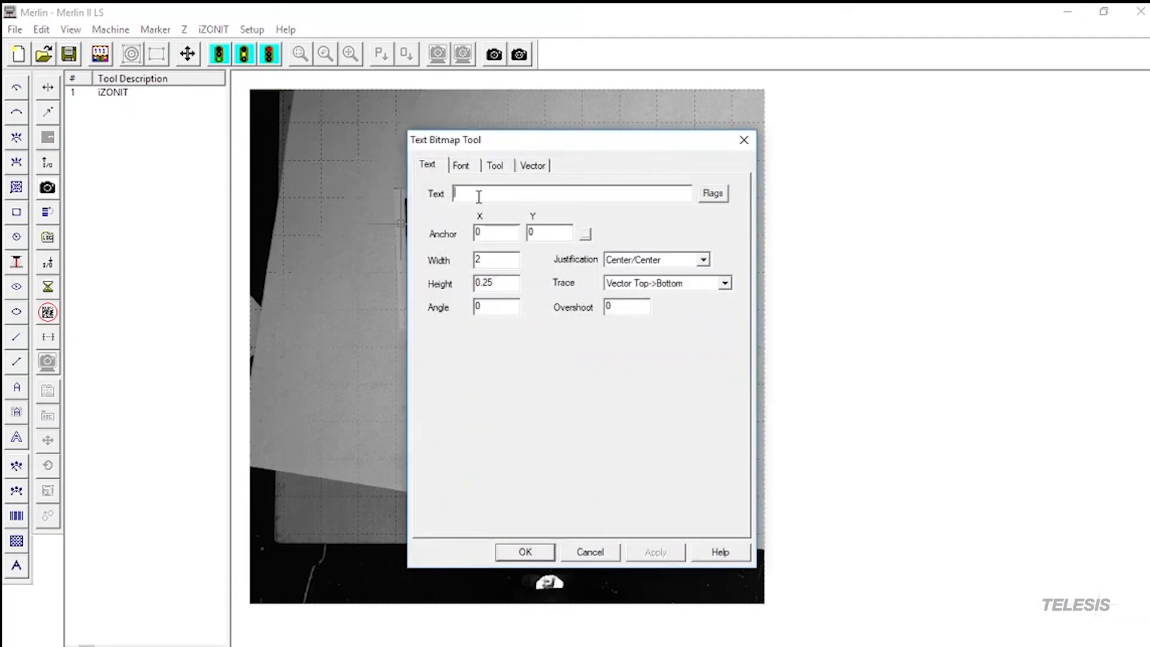
{"action": "type", "text": "Telesis Izo"}
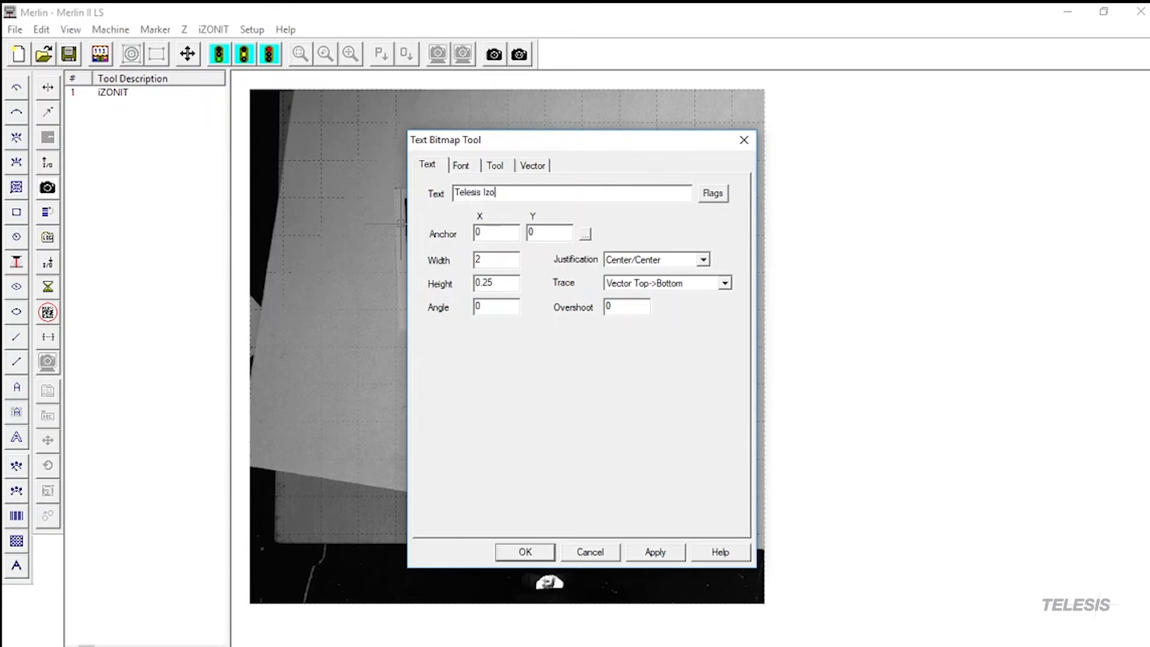
{"action": "type", "text": "nit"}
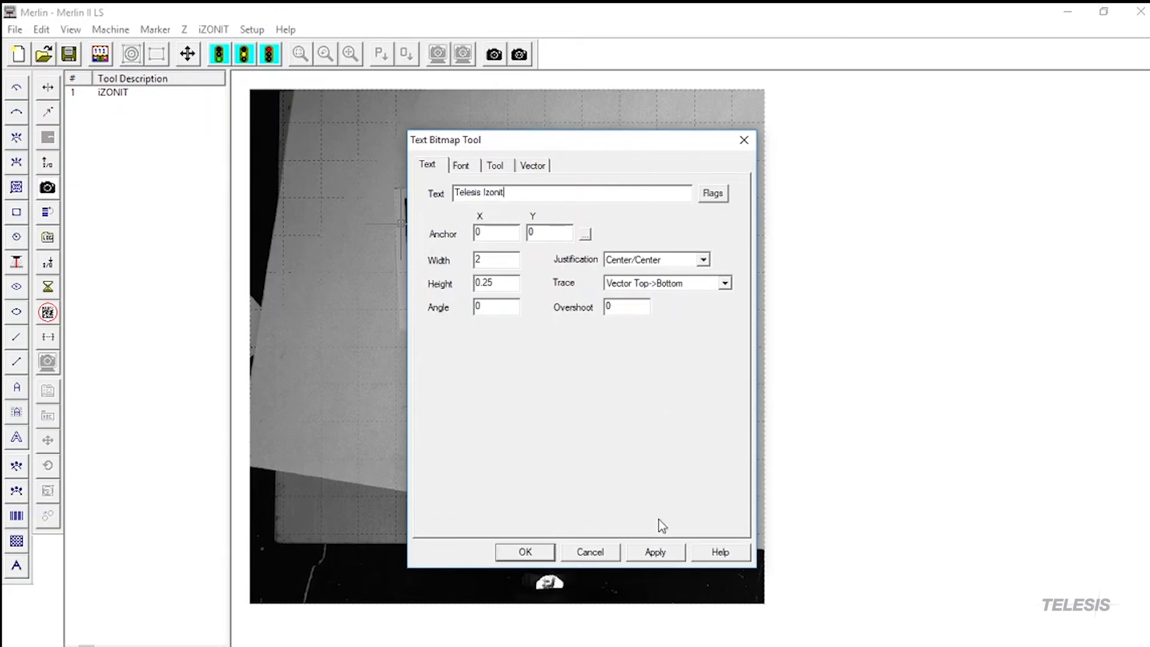
{"action": "left_click", "coordinate": [655, 551]}
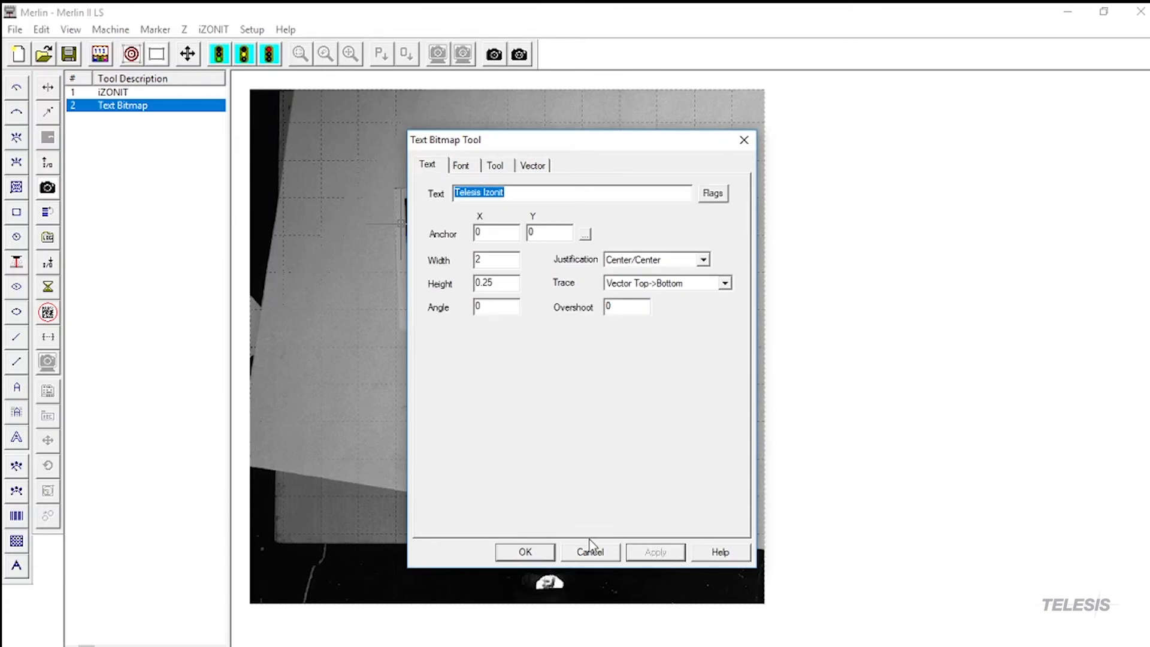
{"action": "left_click", "coordinate": [524, 551]}
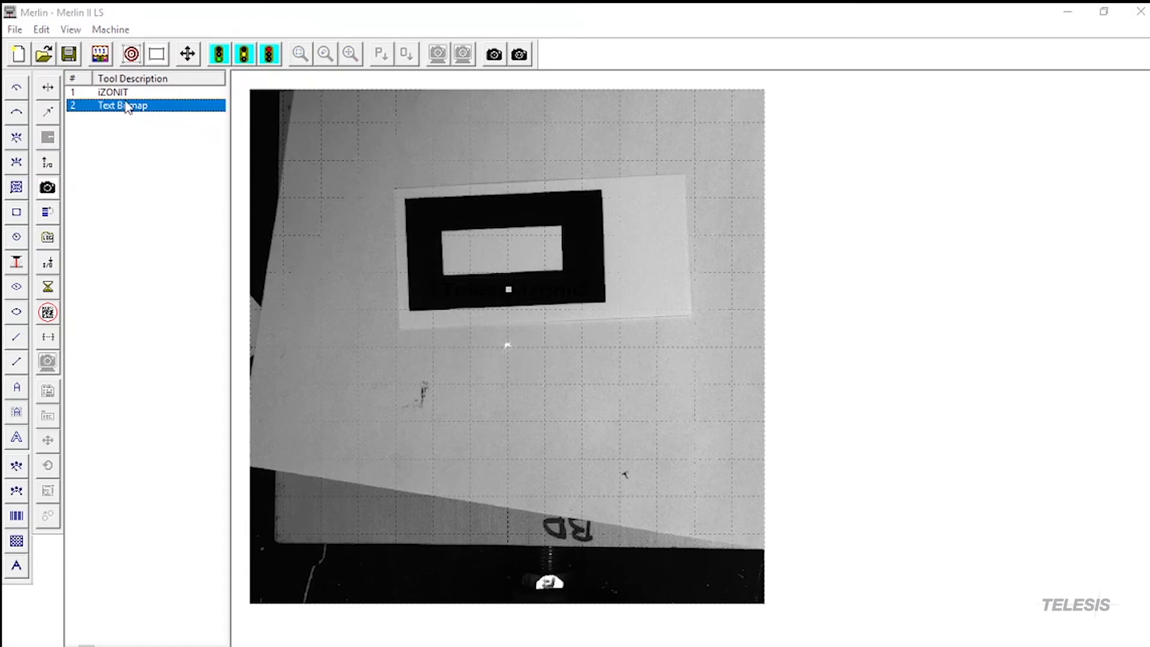
Recolour the Telesis Izonit text yellow and confirm replacing the pattern image file
{"action": "double_click", "coordinate": [122, 105]}
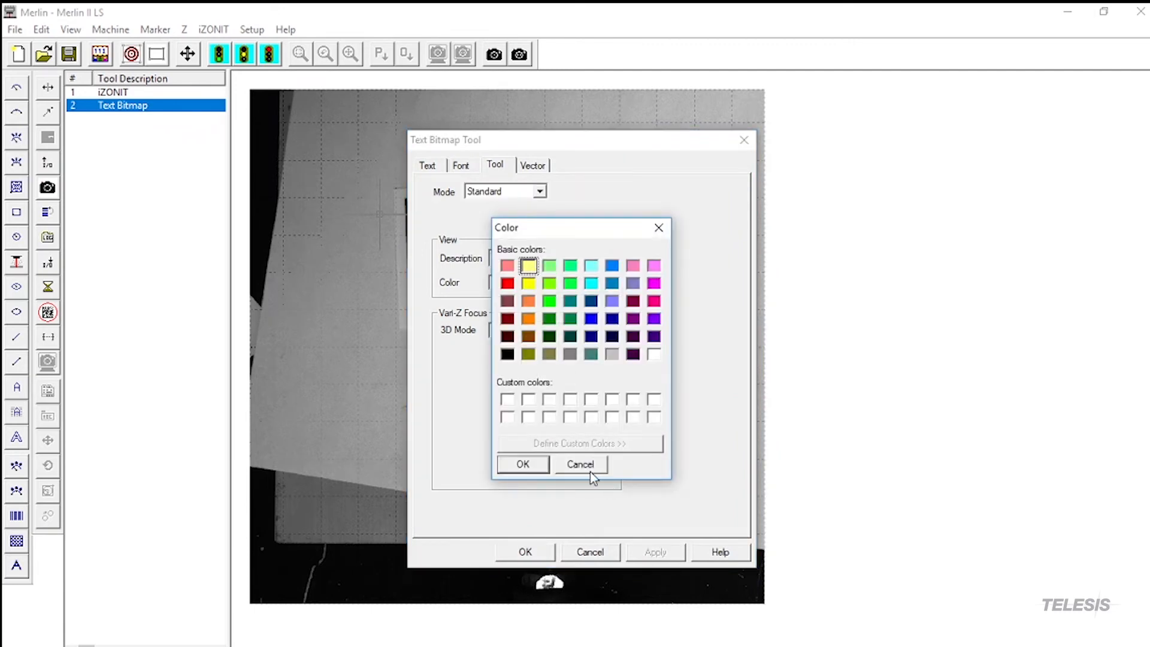
{"action": "left_click", "coordinate": [580, 464]}
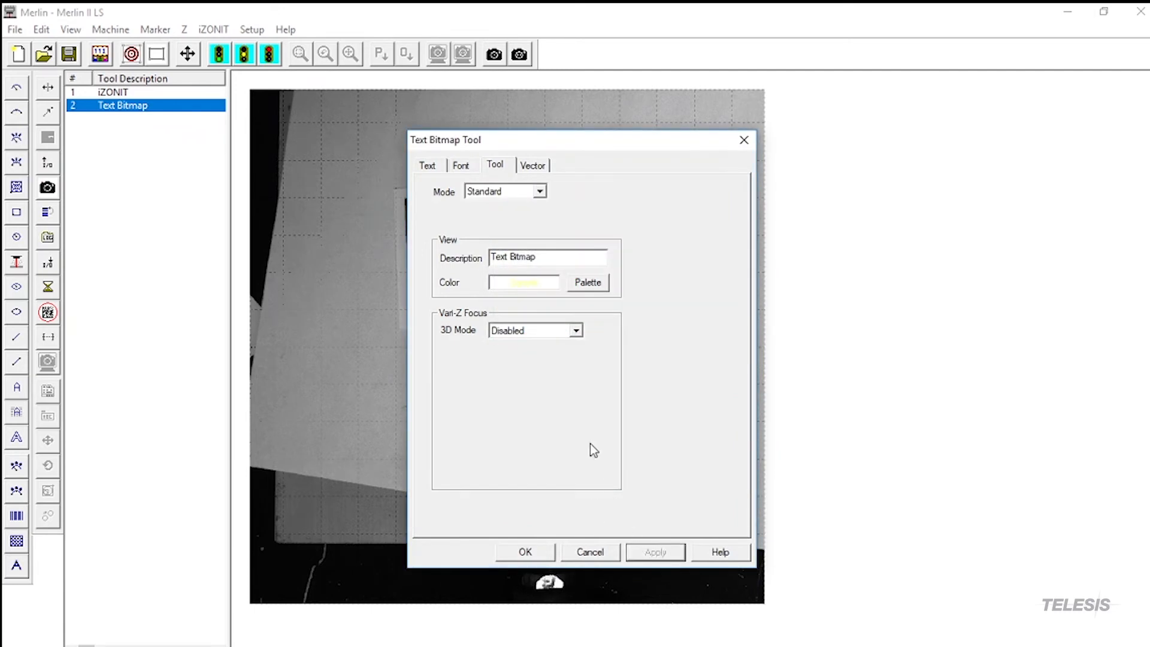
{"action": "left_click", "coordinate": [525, 551]}
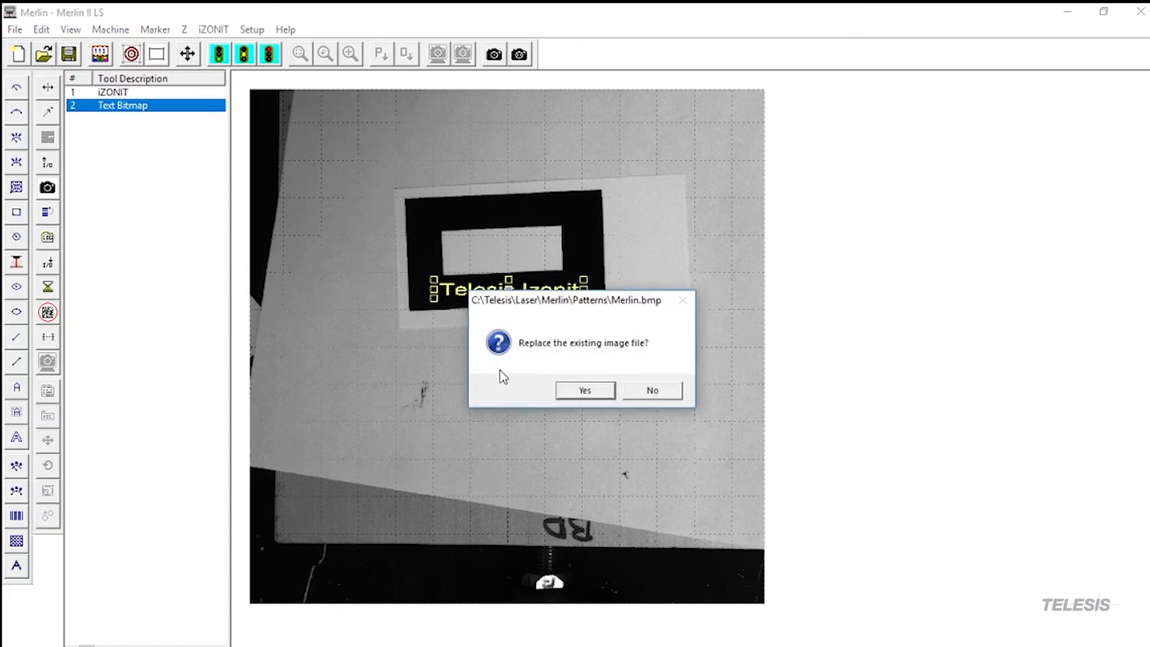
{"action": "left_click", "coordinate": [584, 389]}
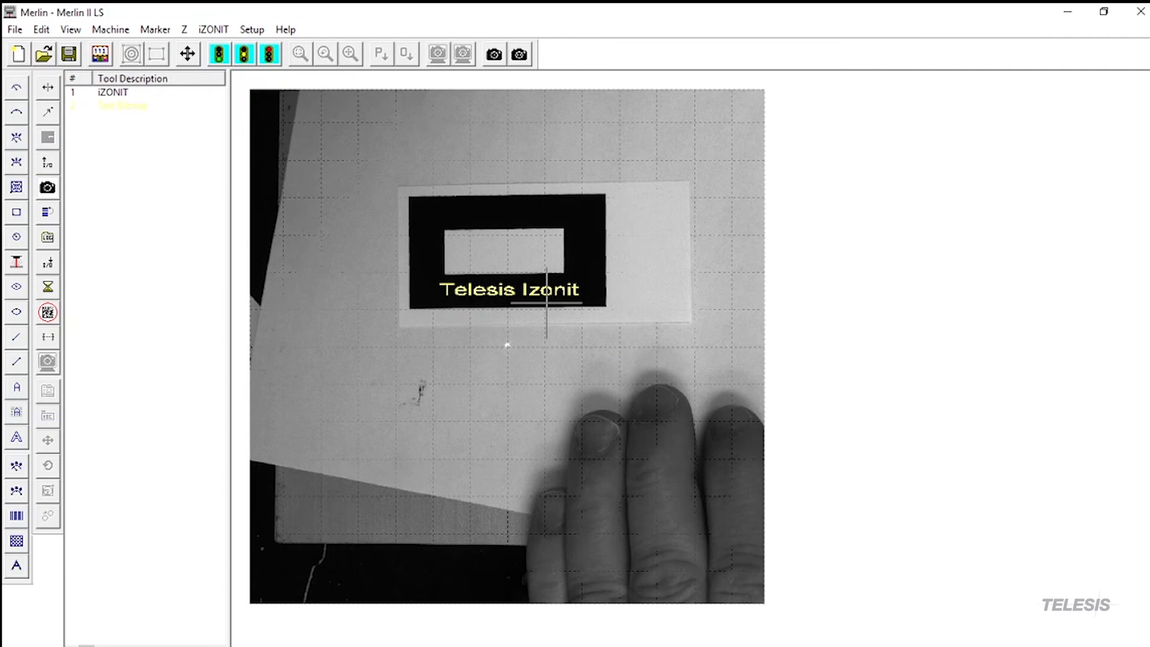
Centre the Telesis Izonit text in the marking window and bring up the Go prompt
{"action": "right_click", "coordinate": [525, 295]}
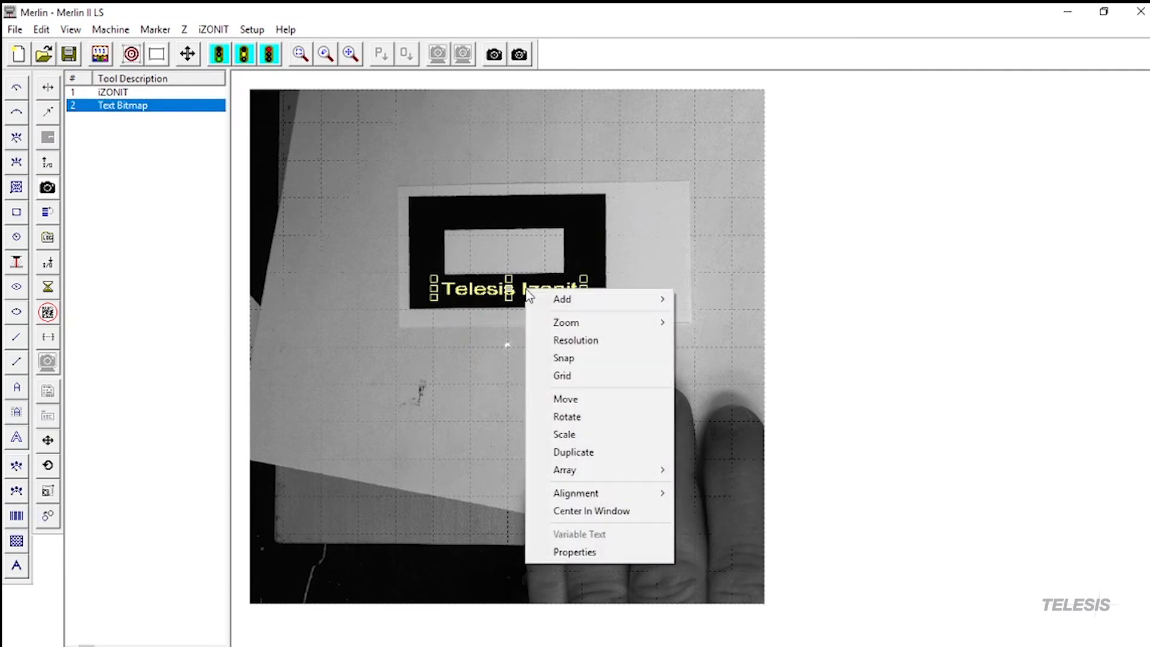
{"action": "mouse_move", "coordinate": [591, 517]}
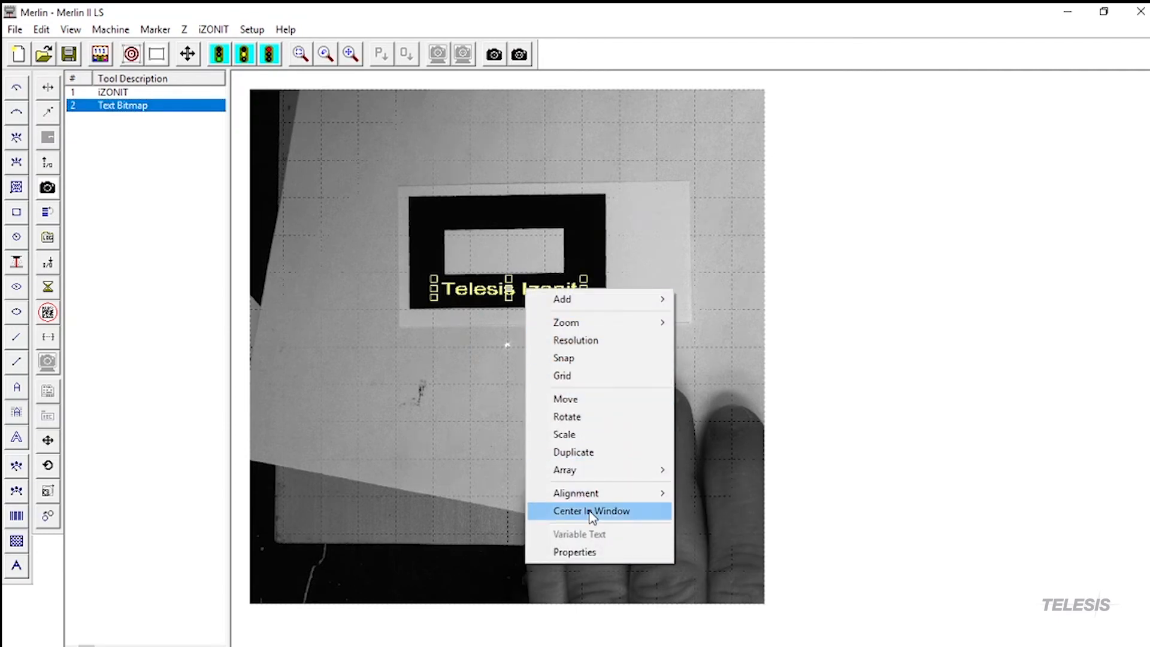
{"action": "left_click", "coordinate": [598, 510]}
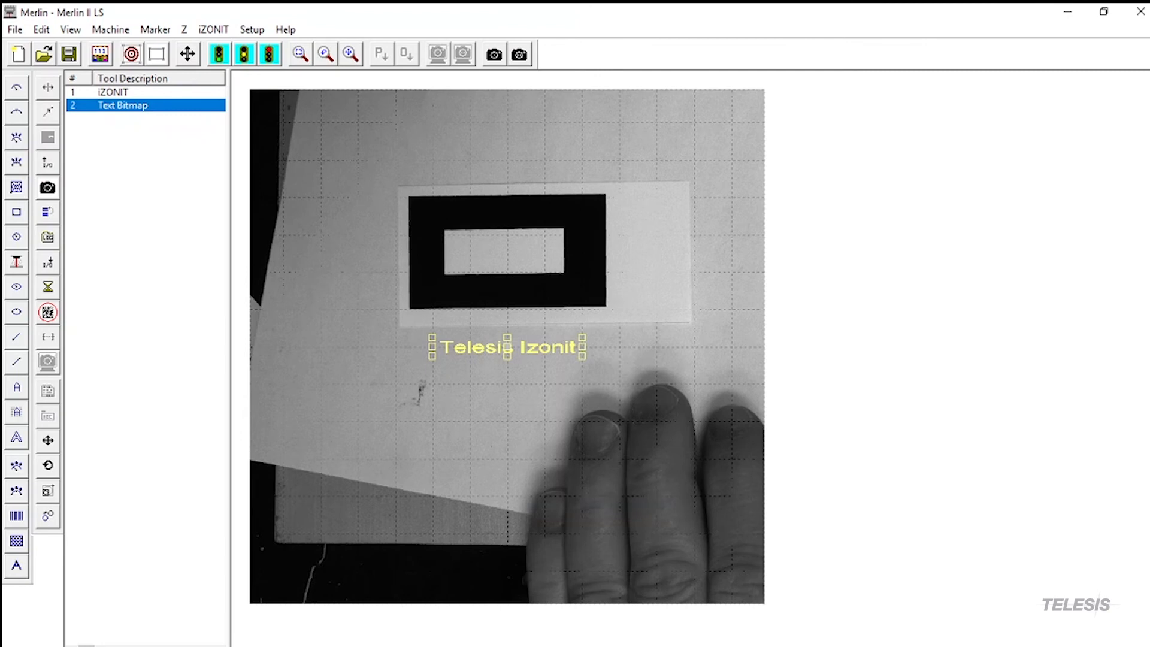
{"action": "mouse_move", "coordinate": [200, 191]}
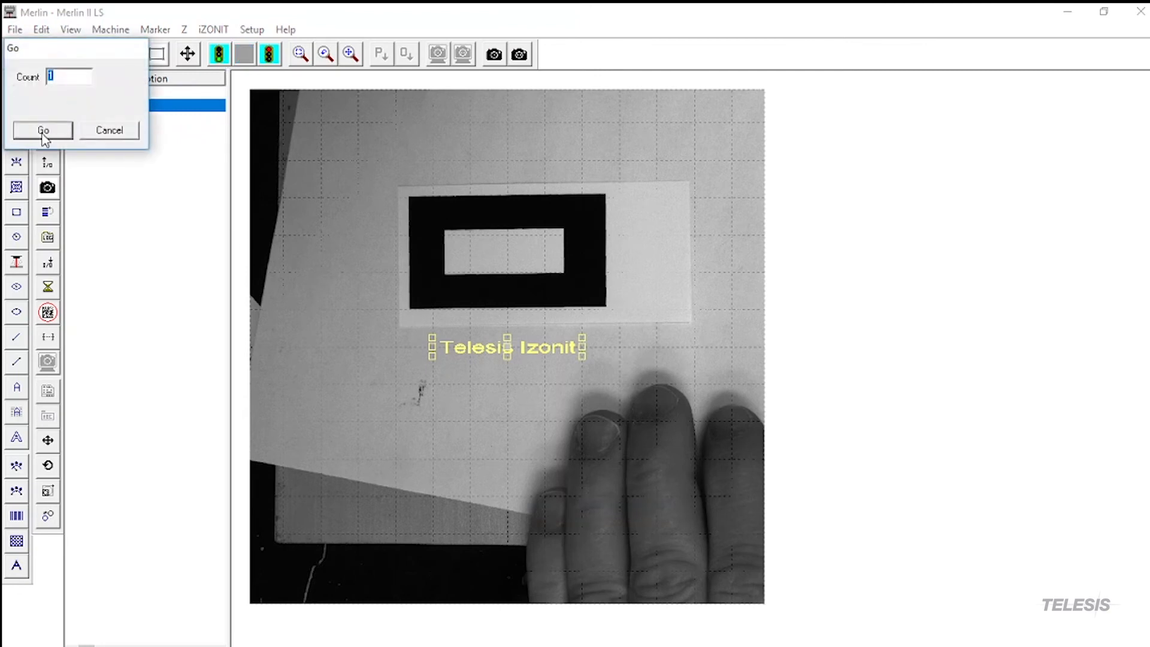
{"action": "left_click", "coordinate": [42, 129]}
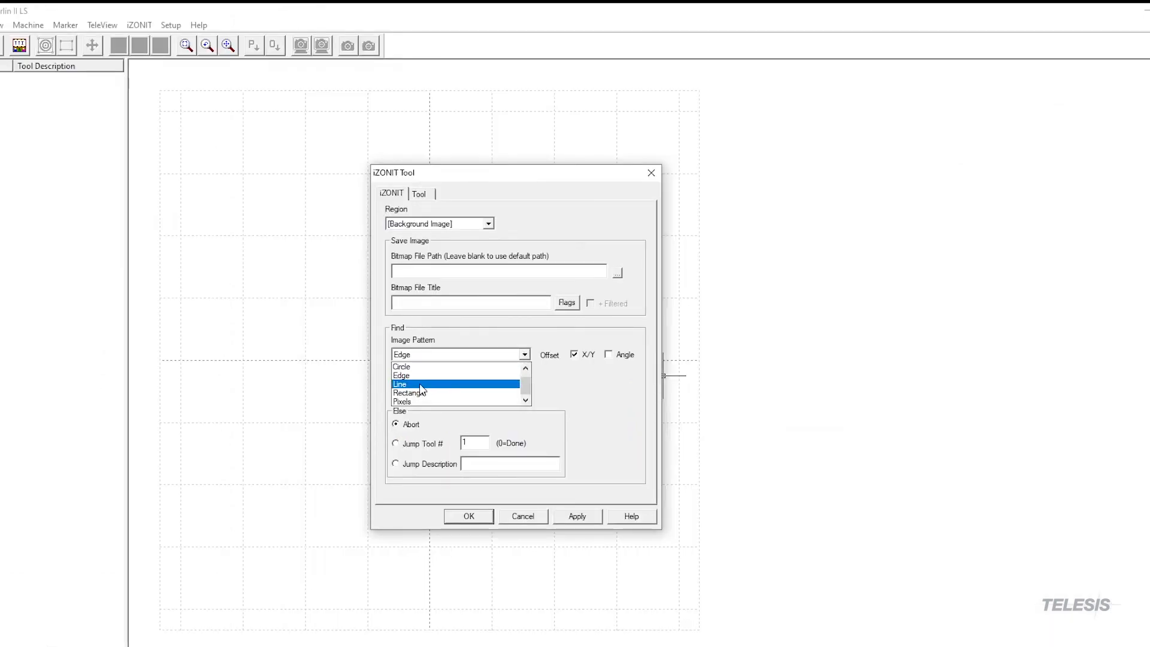
Cycle the finder's Image Pattern through Circle, Line and Edge, leaving it on Pixels
{"action": "left_click", "coordinate": [403, 367]}
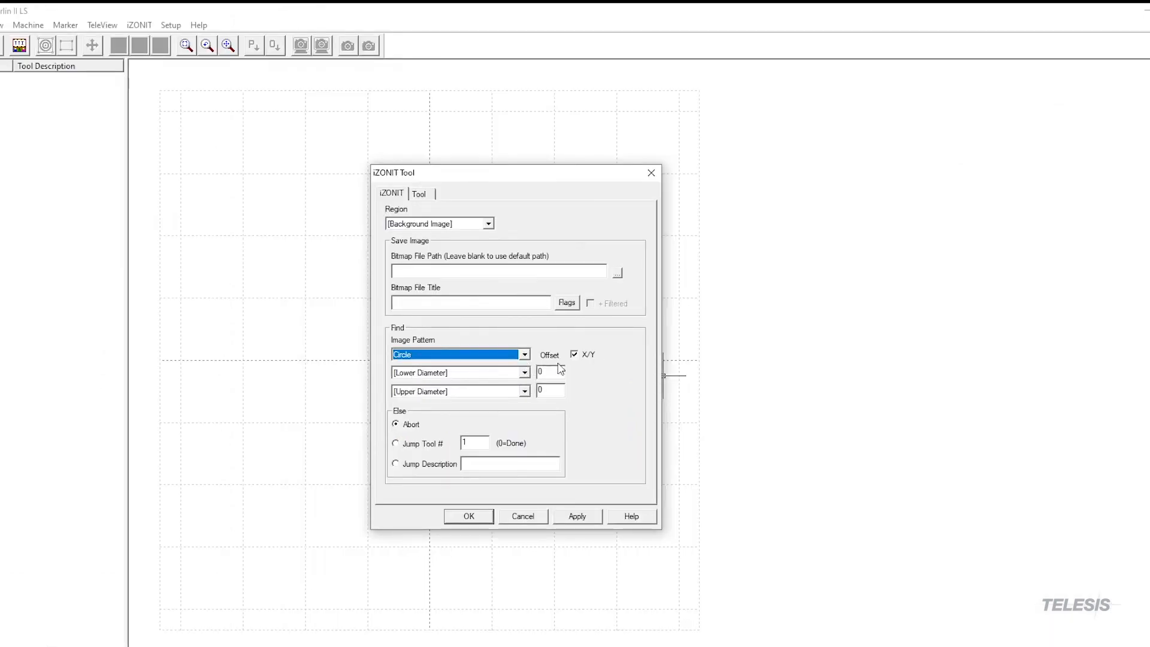
{"action": "mouse_move", "coordinate": [542, 359]}
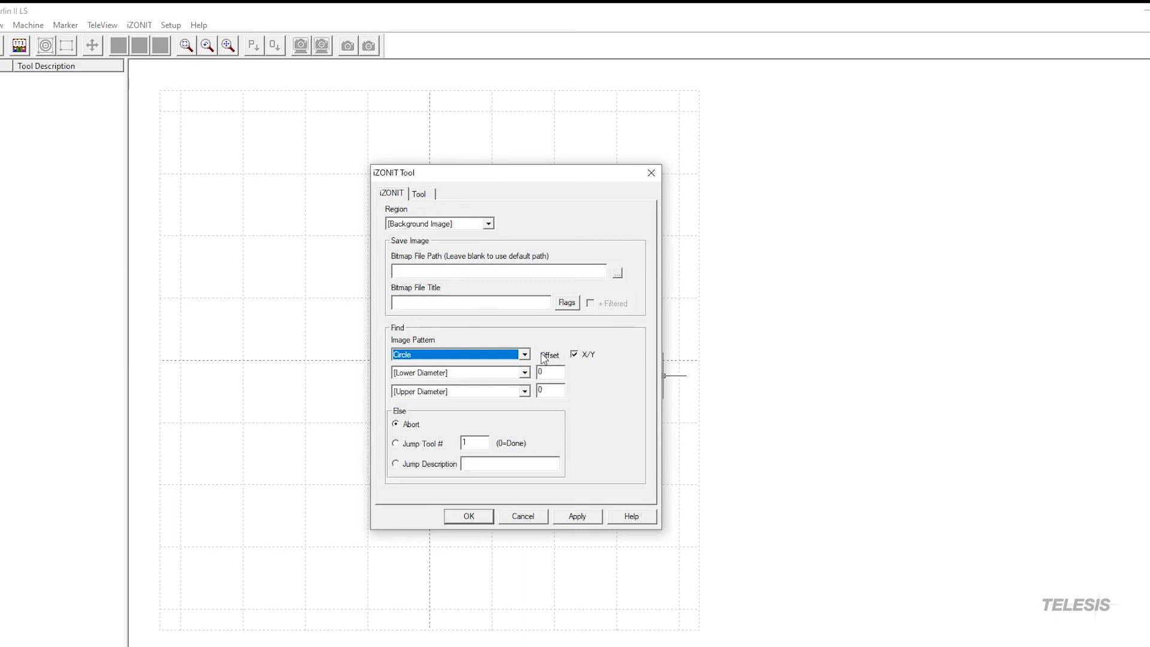
{"action": "mouse_move", "coordinate": [573, 402]}
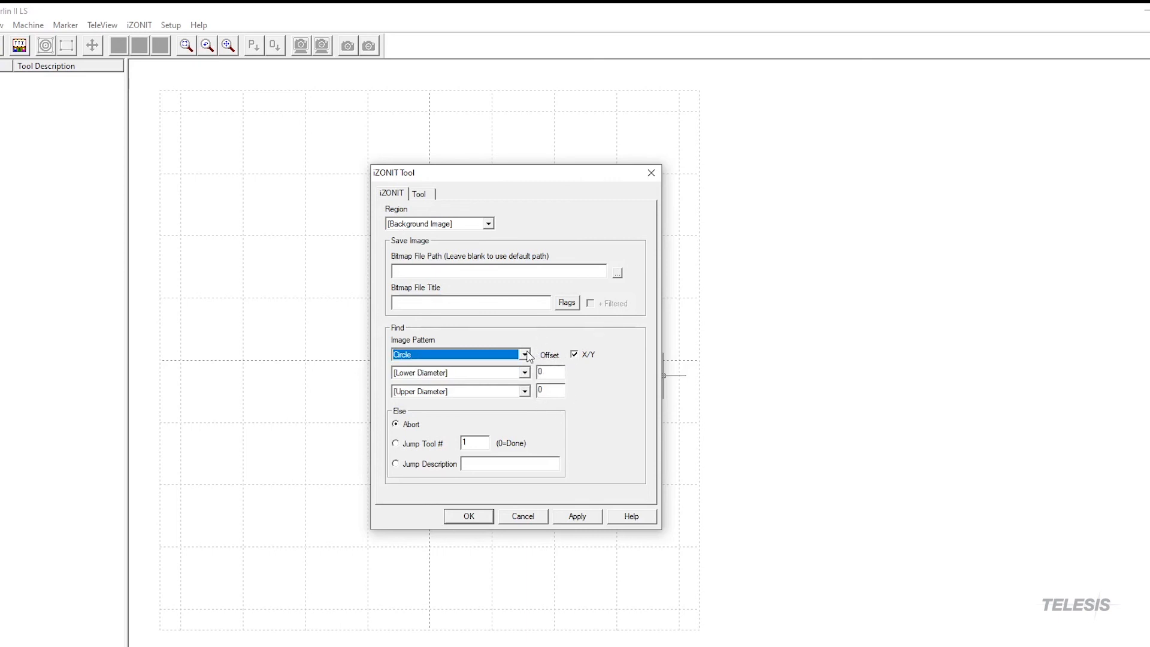
{"action": "left_click", "coordinate": [525, 353]}
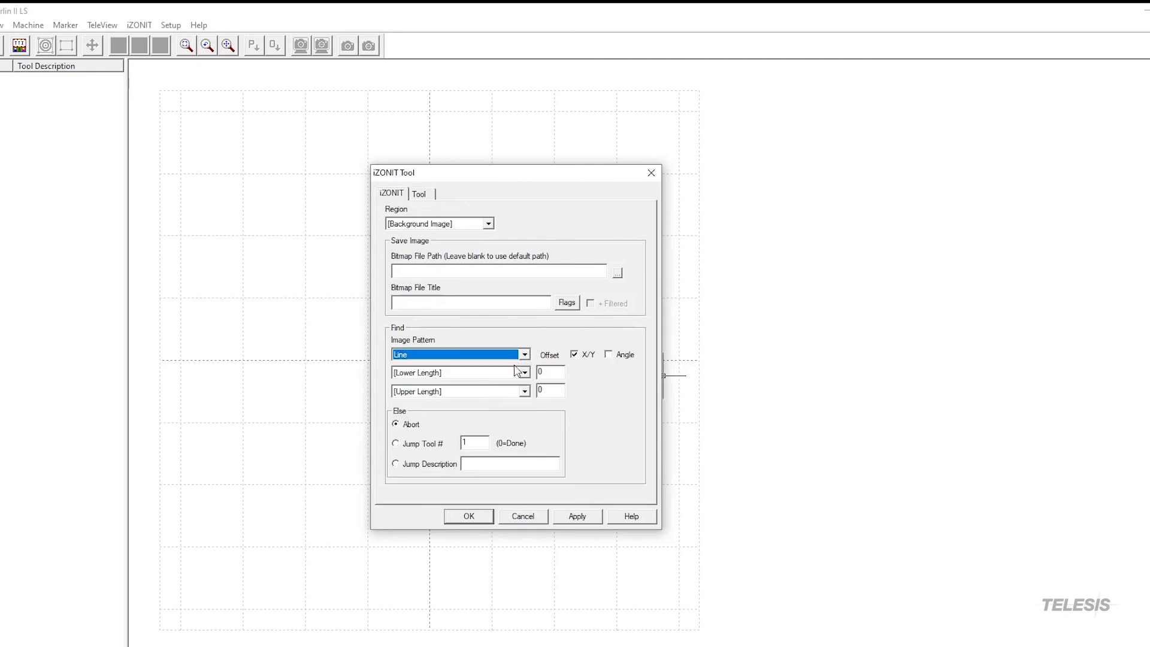
{"action": "mouse_move", "coordinate": [539, 360]}
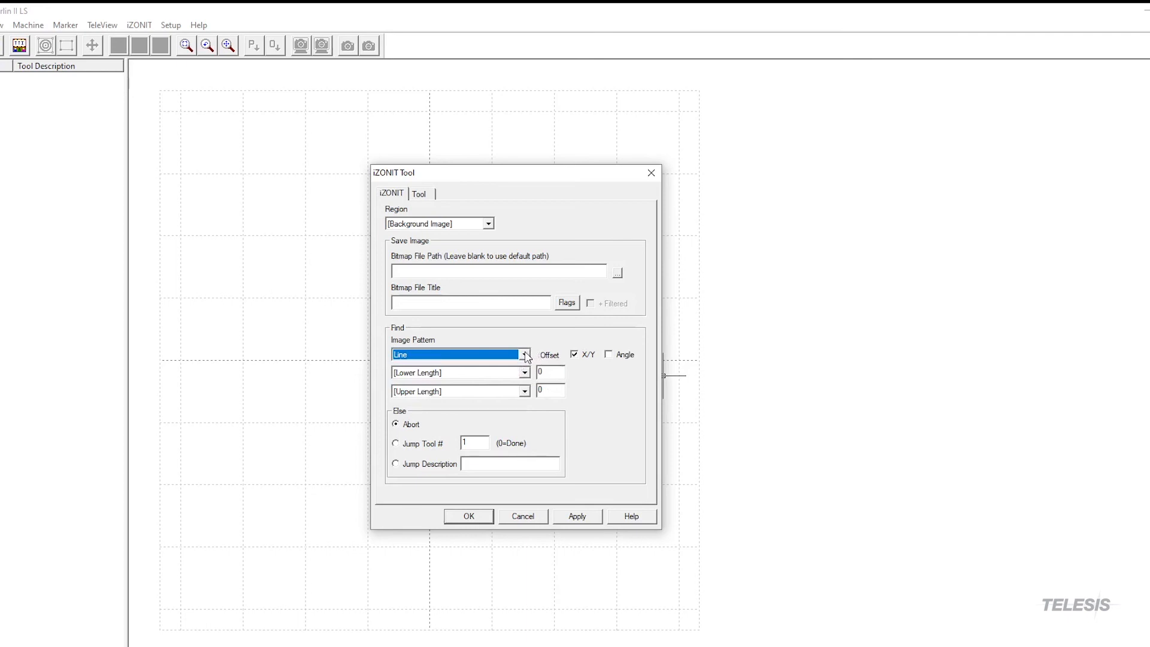
{"action": "left_click", "coordinate": [525, 354]}
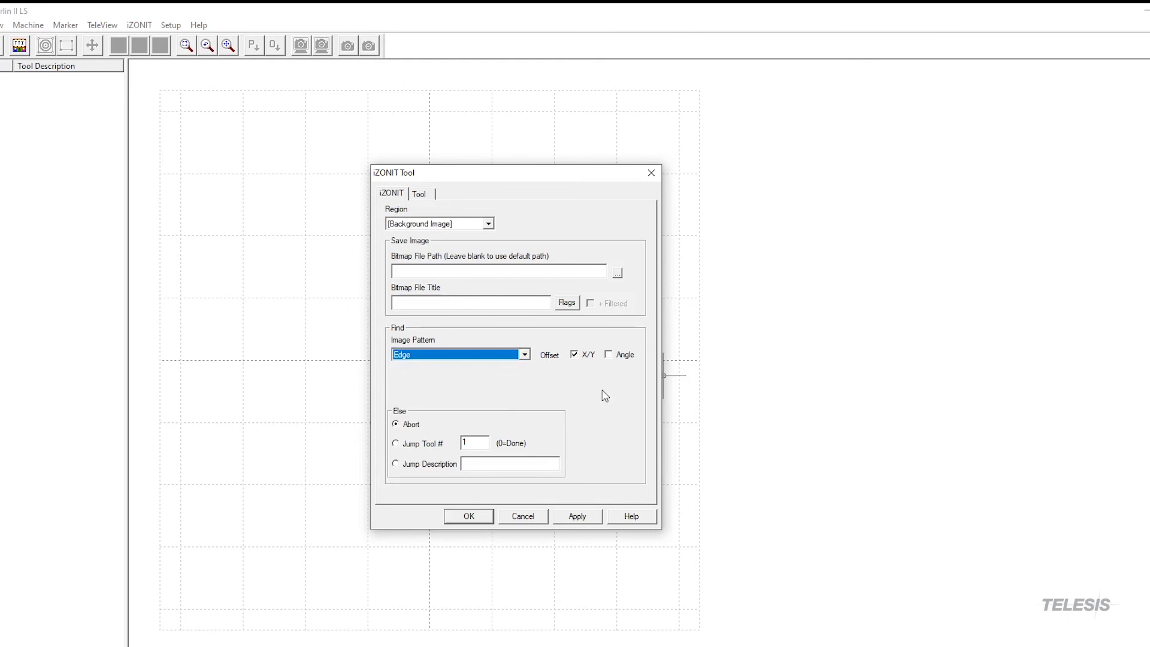
{"action": "left_click", "coordinate": [524, 354]}
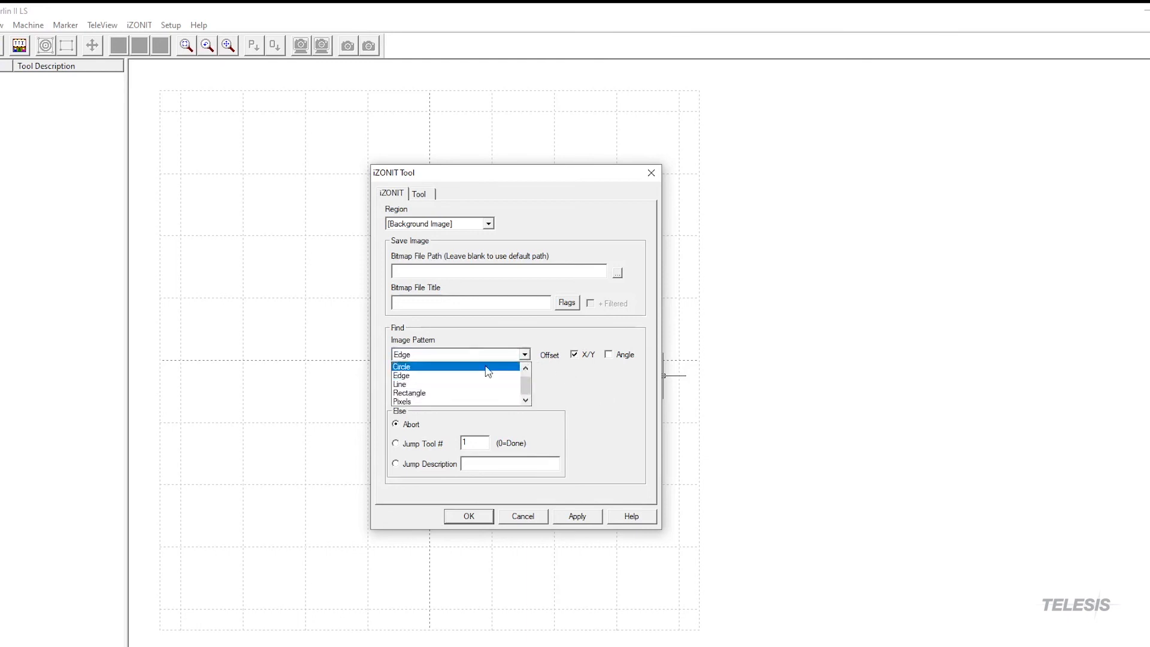
{"action": "left_click", "coordinate": [410, 400]}
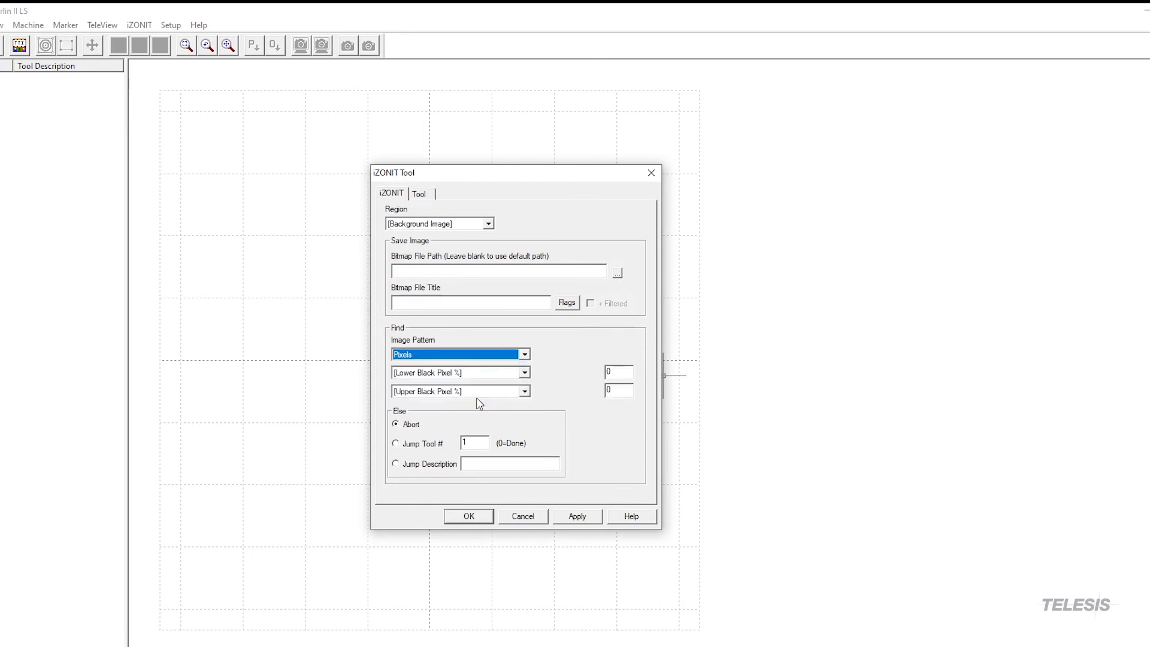
{"action": "mouse_move", "coordinate": [537, 347]}
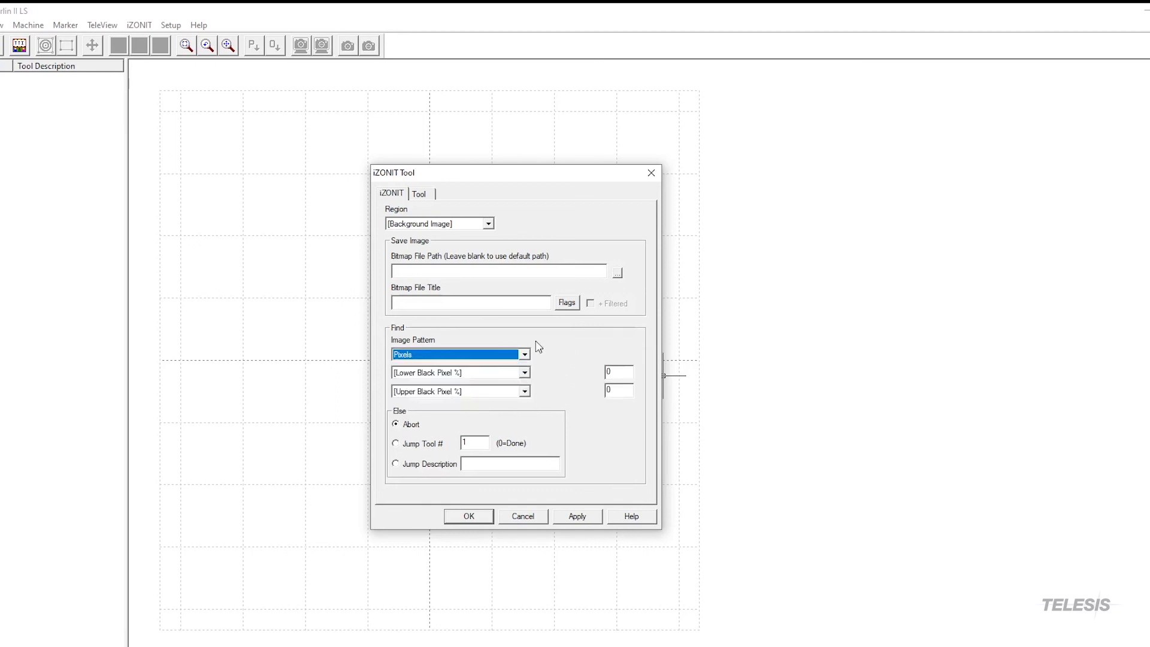